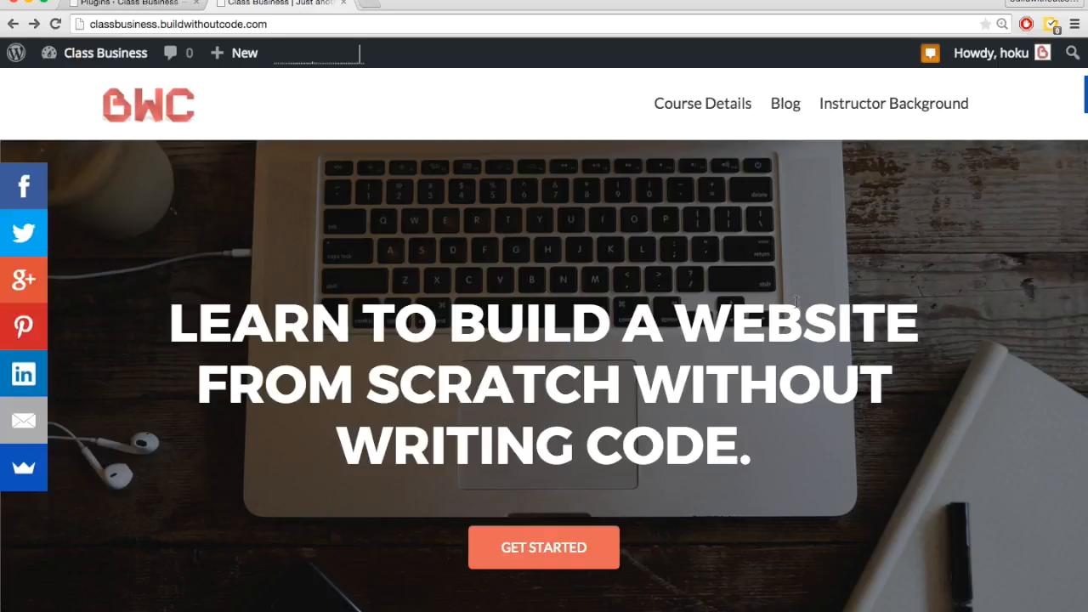
{"action": "mouse_move", "coordinate": [808, 408]}
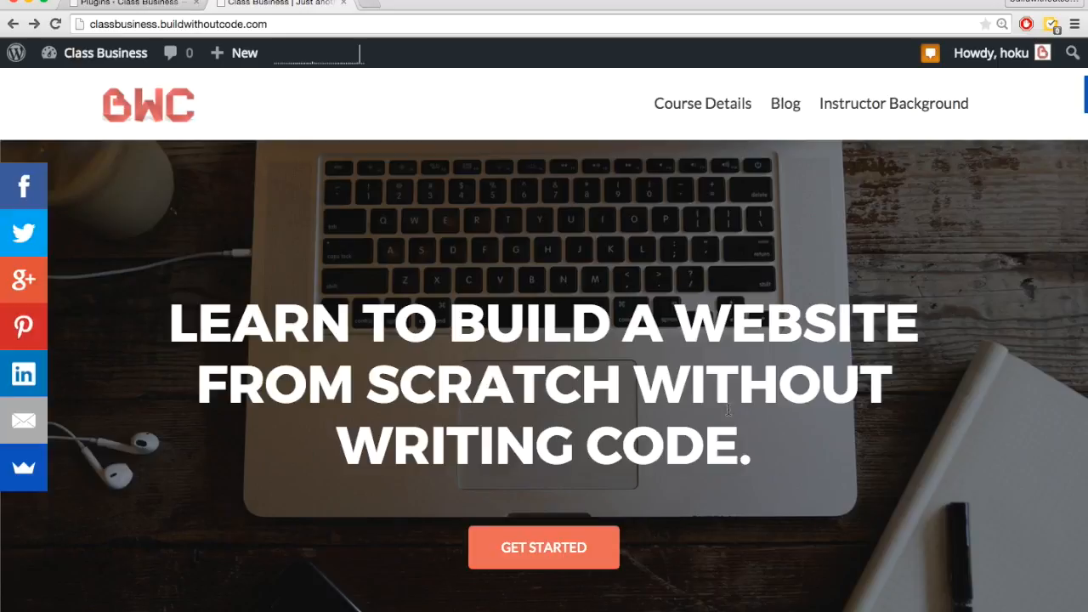
{"action": "mouse_move", "coordinate": [840, 456]}
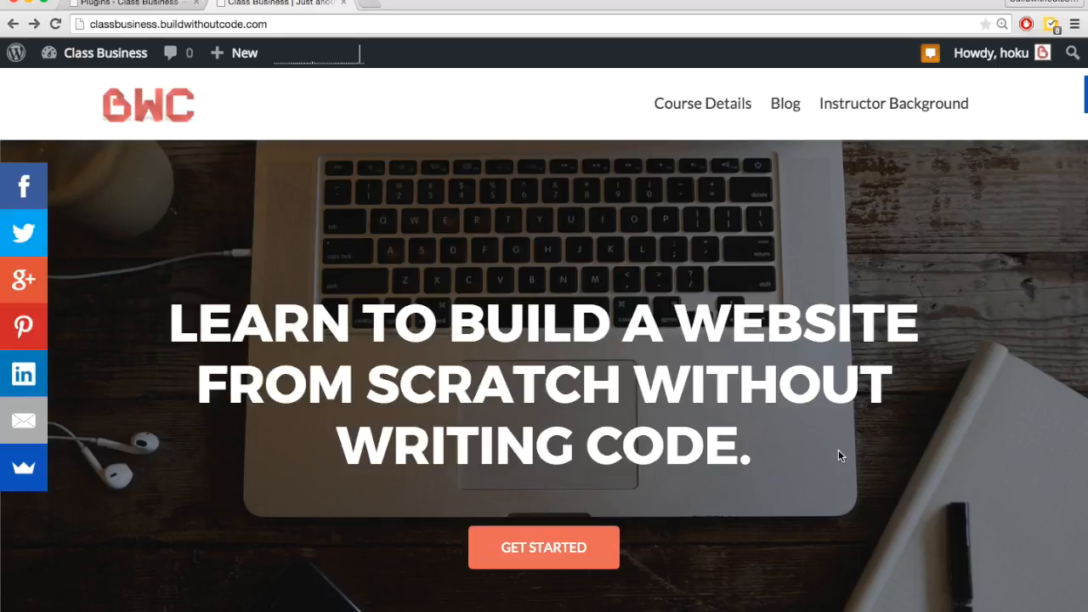
{"action": "mouse_move", "coordinate": [914, 571]}
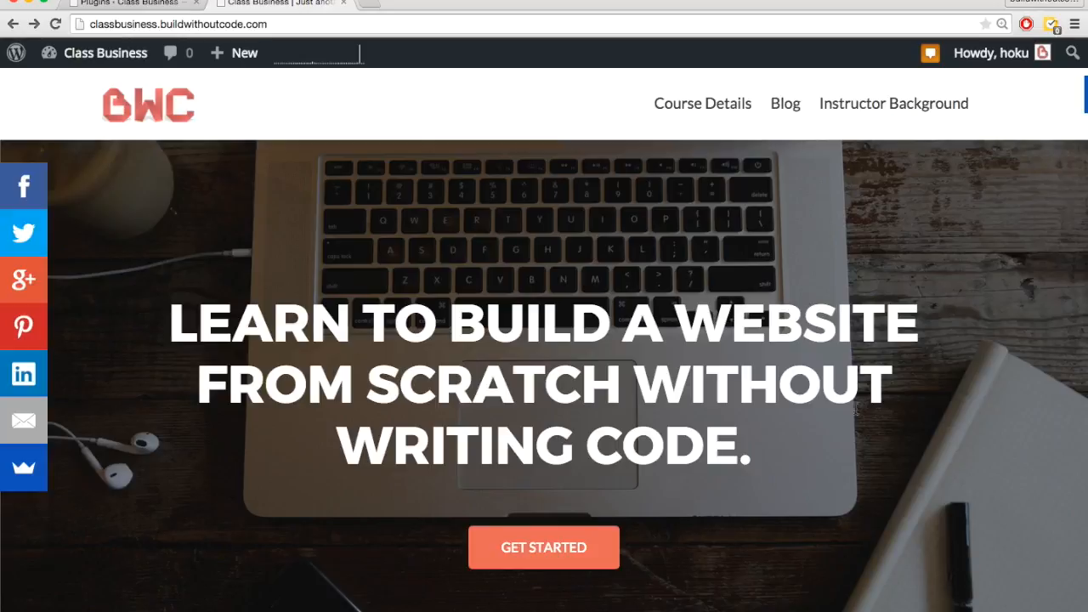
{"action": "mouse_move", "coordinate": [946, 490]}
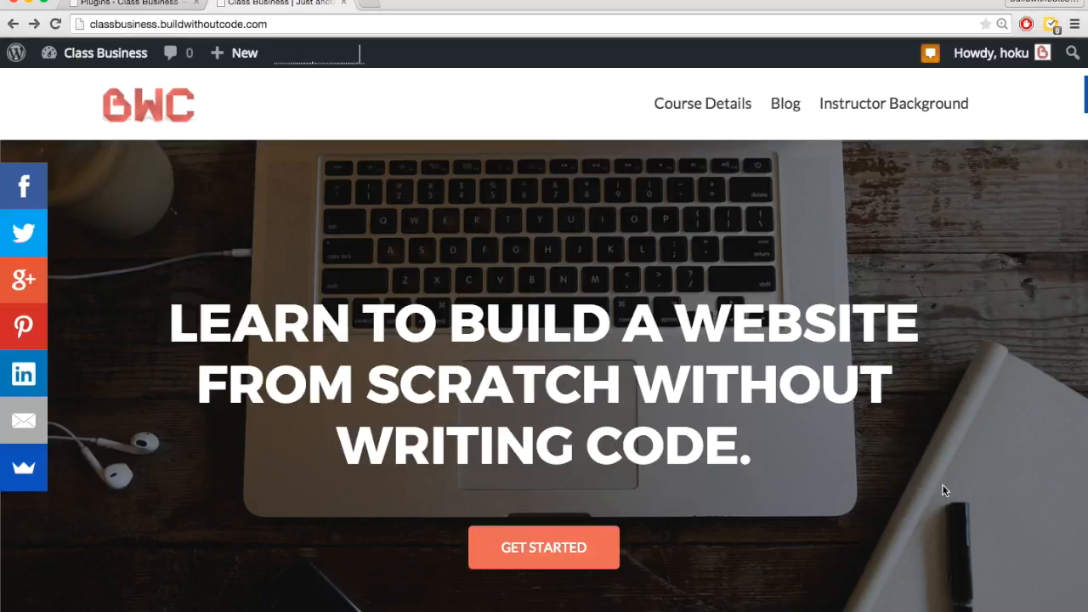
{"action": "mouse_move", "coordinate": [808, 212]}
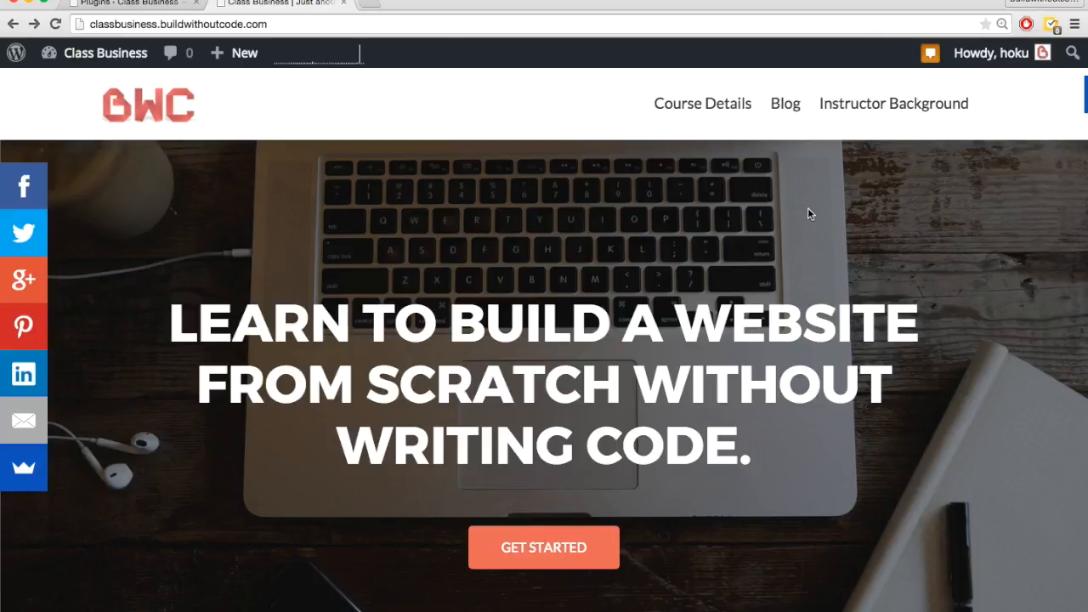
{"action": "mouse_move", "coordinate": [822, 266]}
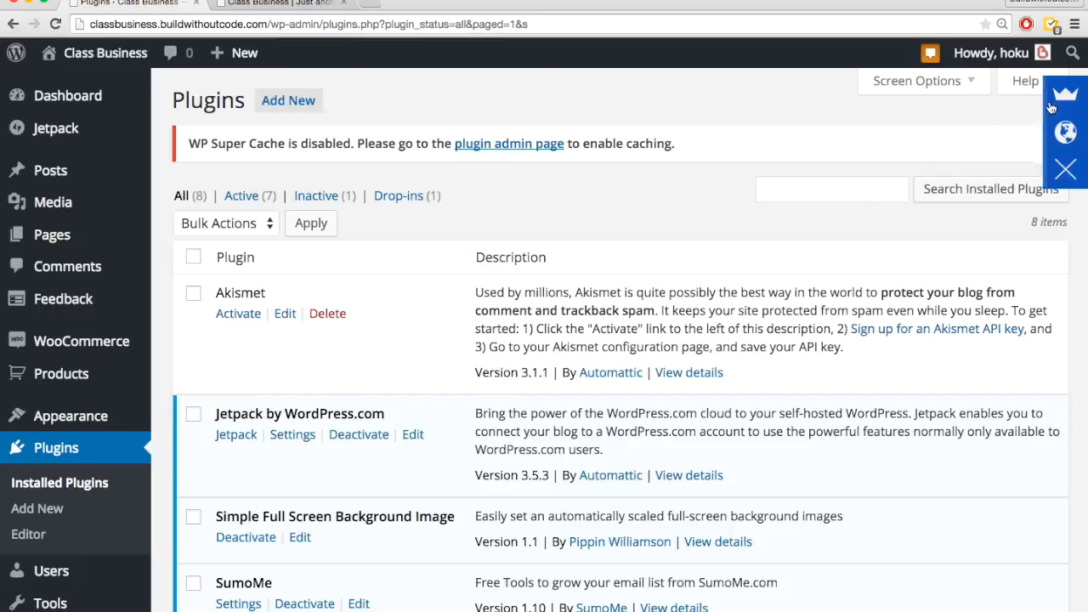
Step: Install the free Contact Form app from the Sumo Store's Communicate section
{"action": "left_click", "coordinate": [1065, 93]}
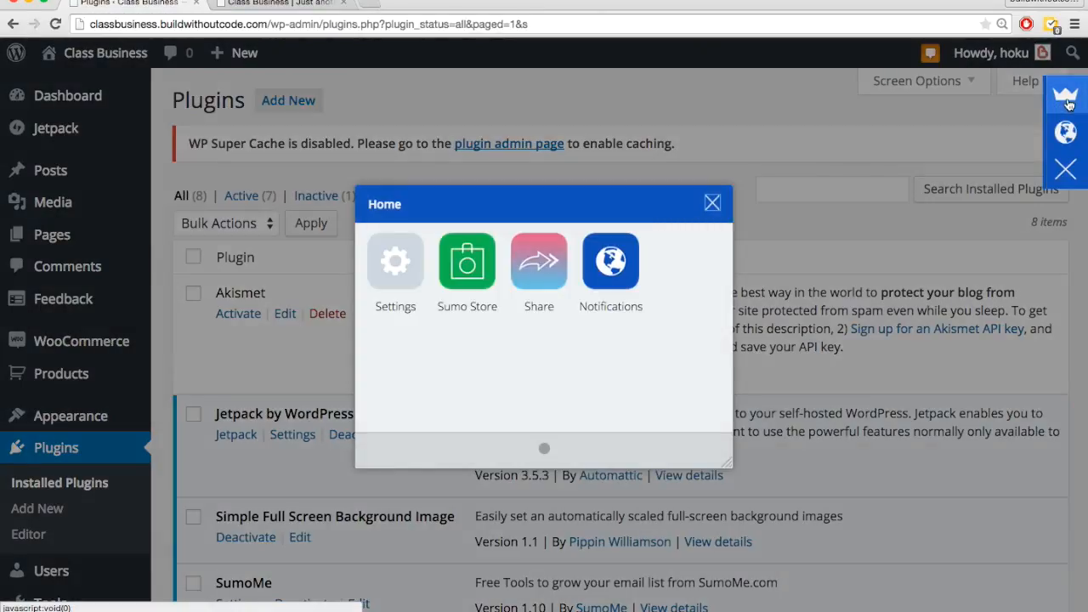
{"action": "left_click", "coordinate": [467, 261]}
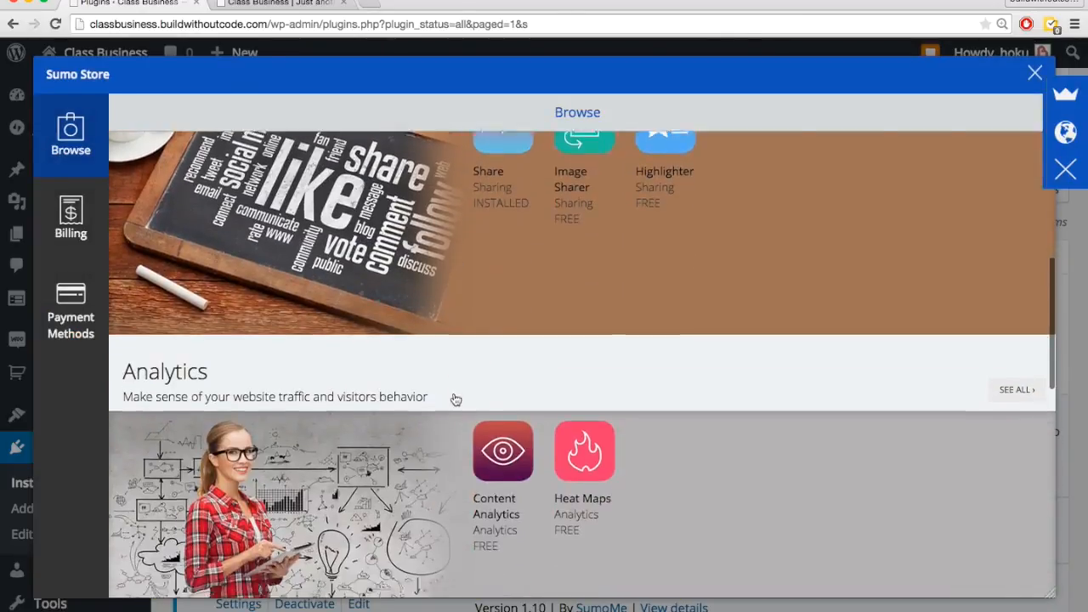
{"action": "scroll", "scroll_direction": "down", "scroll_amount": 3}
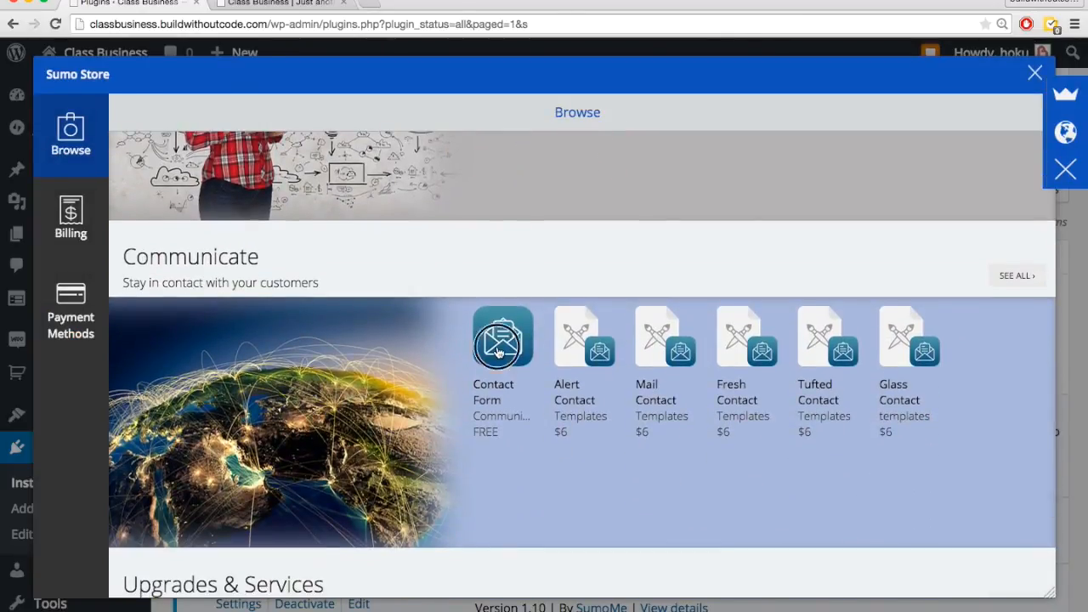
{"action": "left_click", "coordinate": [502, 337]}
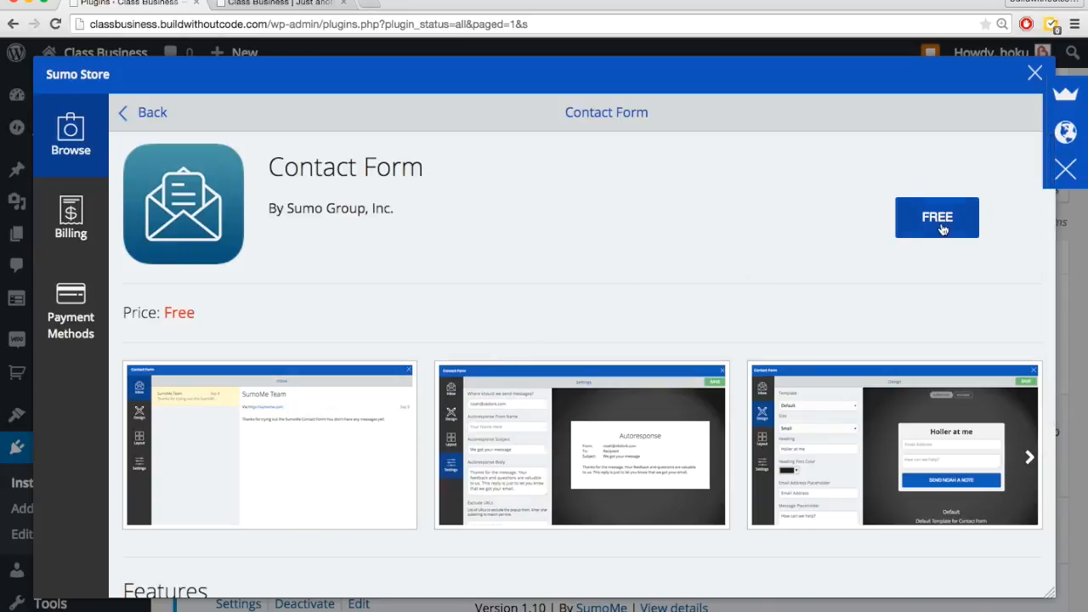
{"action": "left_click", "coordinate": [937, 218]}
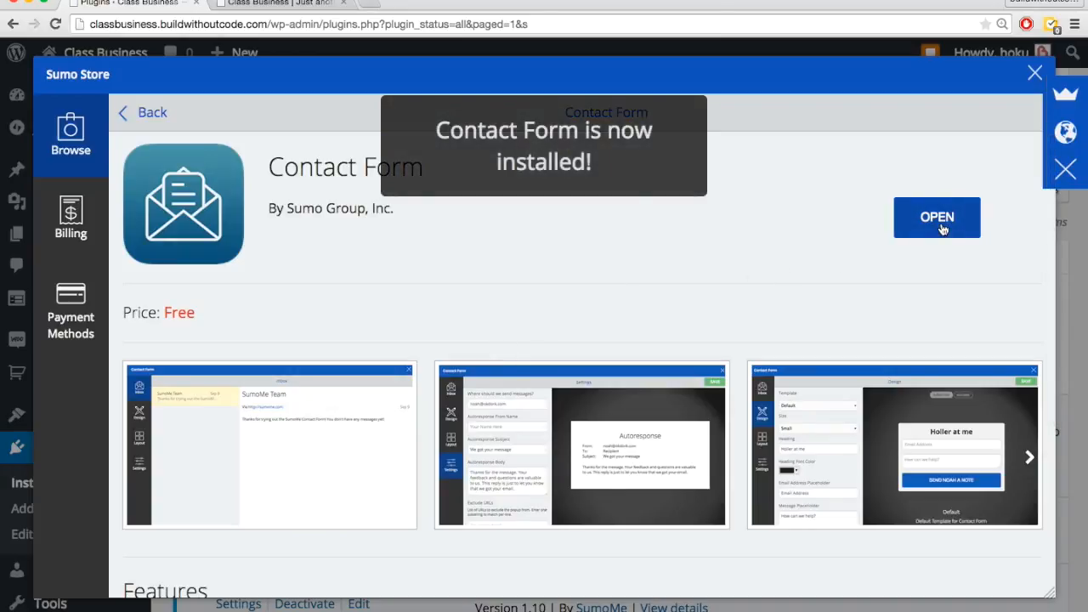
Step: Open the Contact Form design options and select the Default template instead of Alert
{"action": "left_click", "coordinate": [937, 217]}
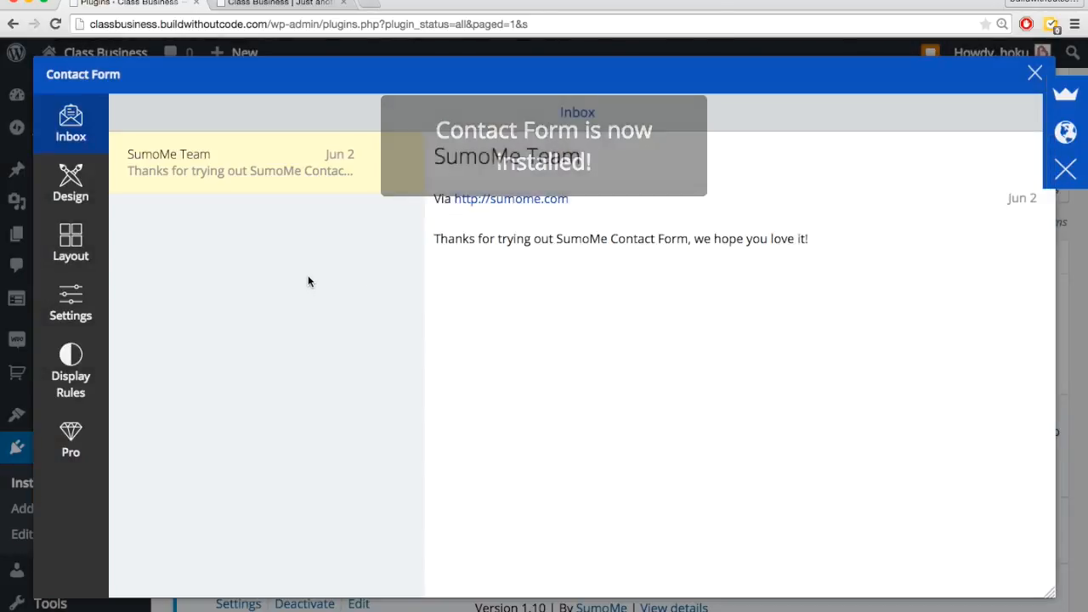
{"action": "left_click", "coordinate": [70, 182]}
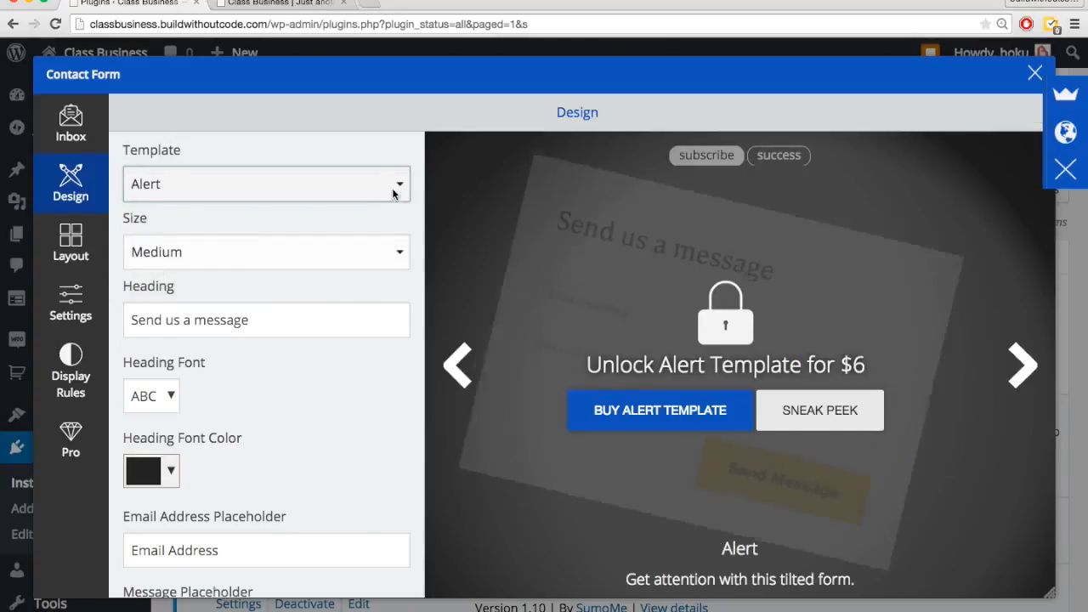
{"action": "left_click", "coordinate": [266, 184]}
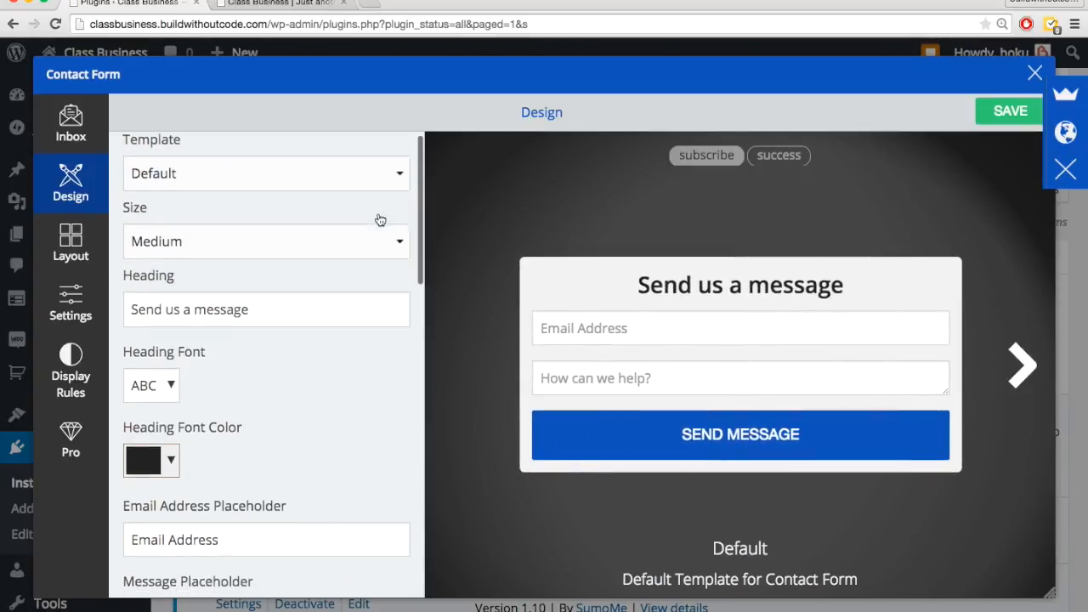
{"action": "scroll", "scroll_direction": "down", "scroll_amount": 3}
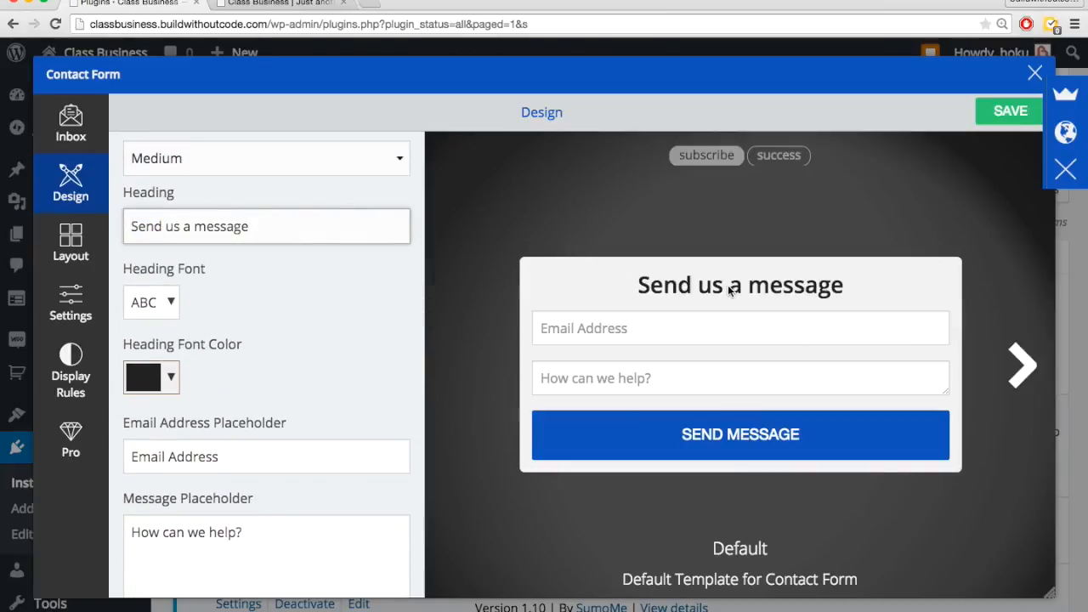
{"action": "mouse_move", "coordinate": [625, 430]}
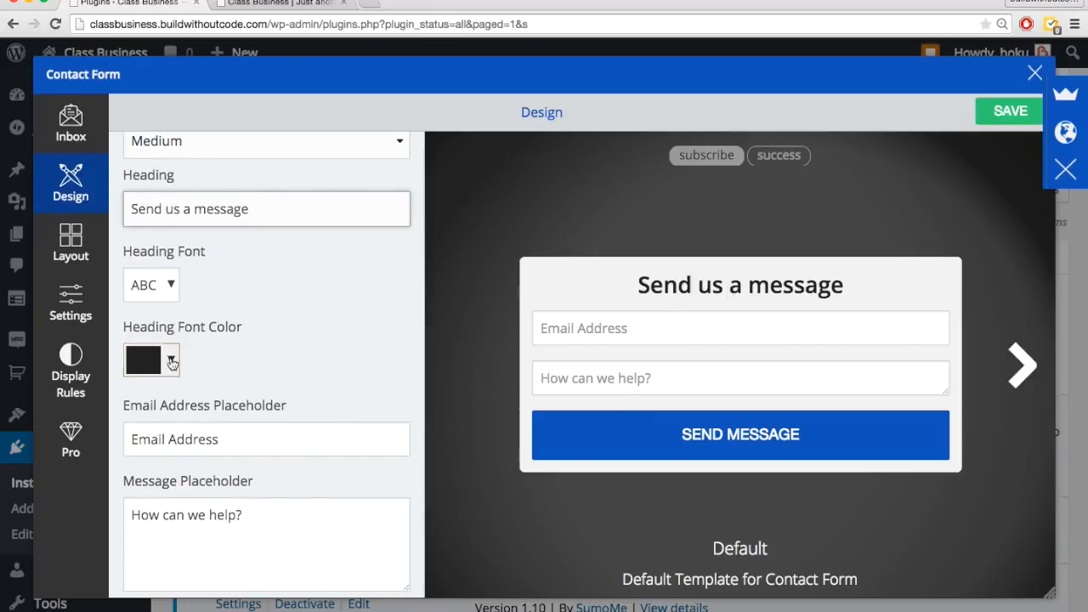
{"action": "scroll", "scroll_direction": "down", "scroll_amount": 3}
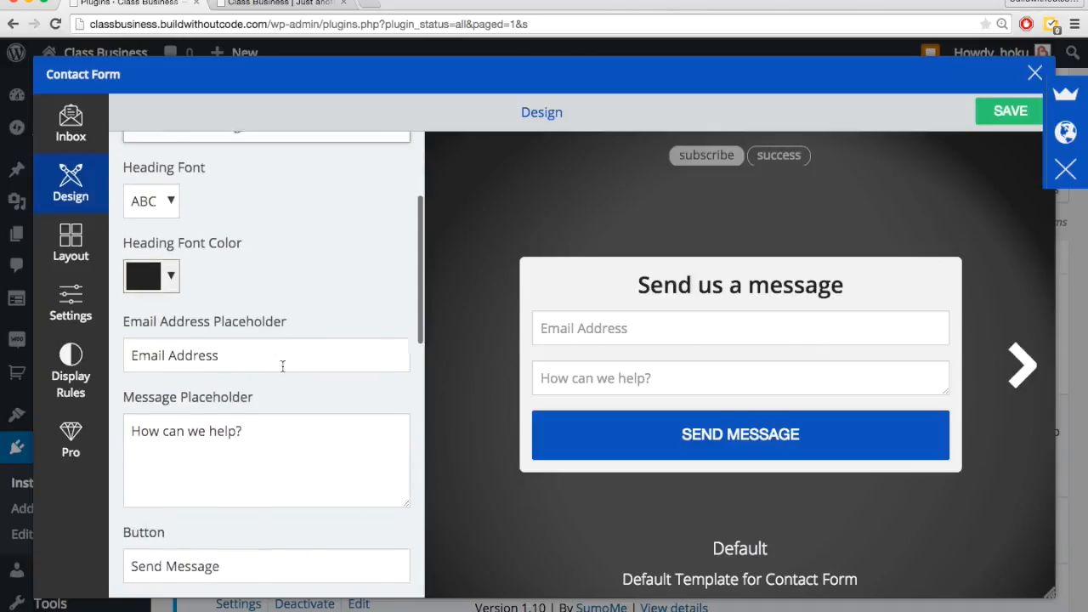
{"action": "scroll", "scroll_direction": "down", "scroll_amount": 3}
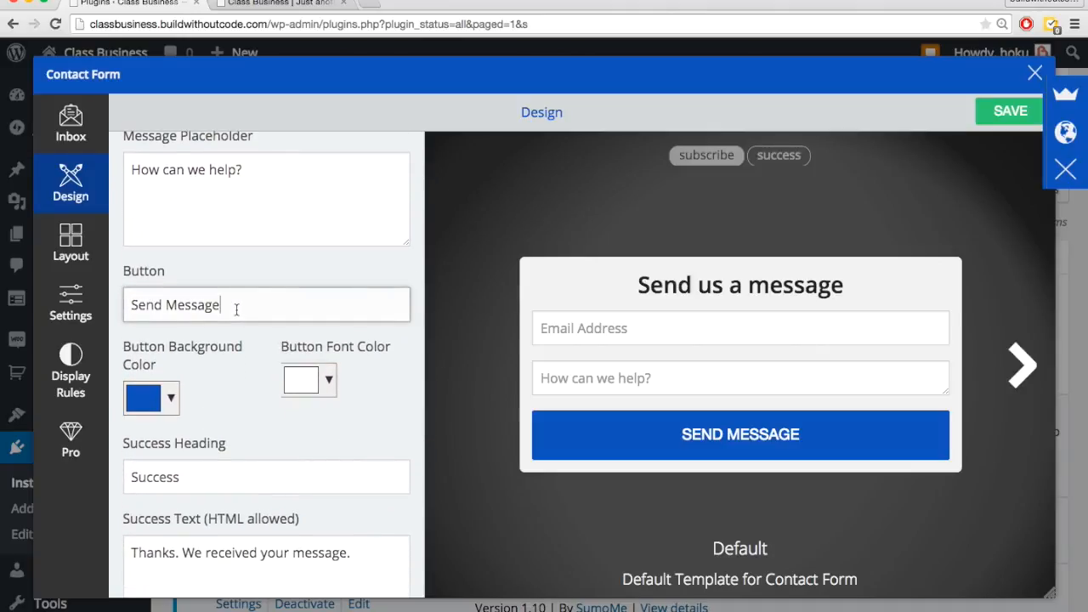
{"action": "scroll", "scroll_direction": "down", "scroll_amount": 3}
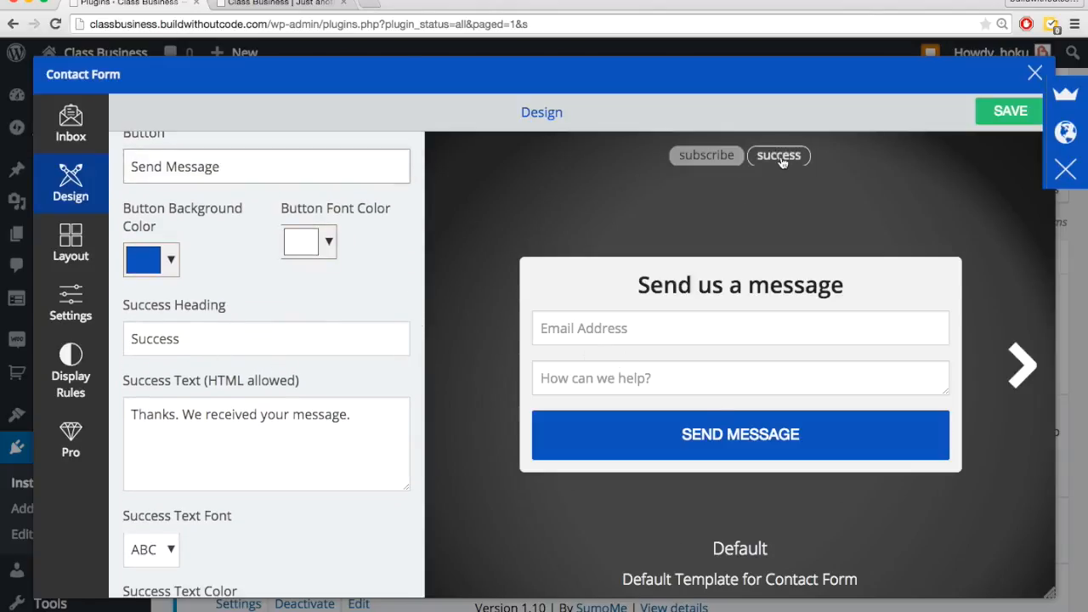
Step: Preview the Default template's success message and subscribe form while reviewing options
{"action": "left_click", "coordinate": [778, 156]}
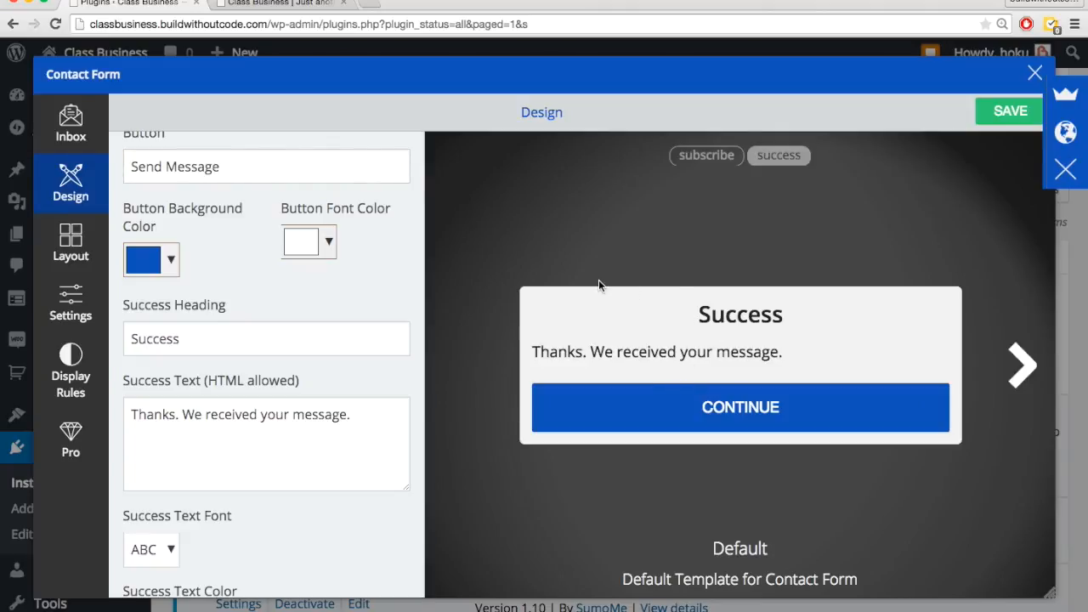
{"action": "mouse_move", "coordinate": [705, 155]}
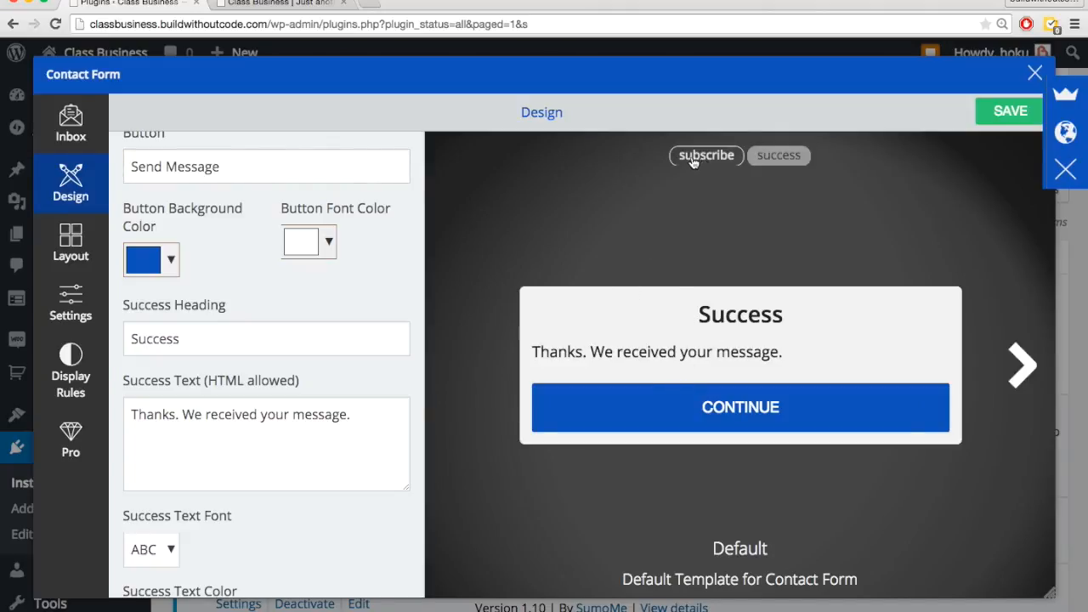
{"action": "scroll", "scroll_direction": "down", "scroll_amount": 3}
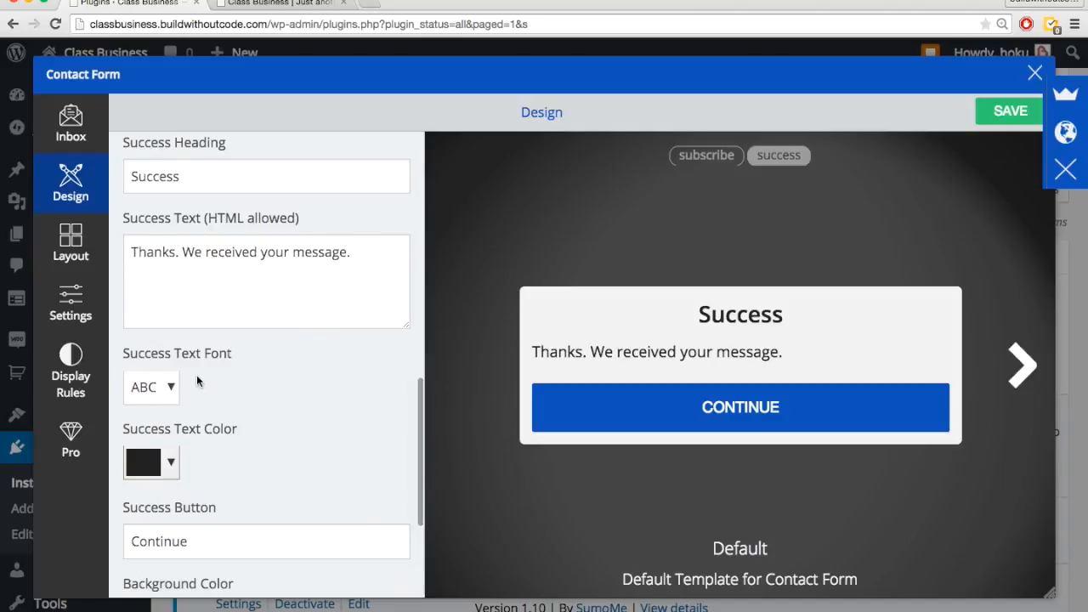
{"action": "scroll", "scroll_direction": "down", "scroll_amount": 3}
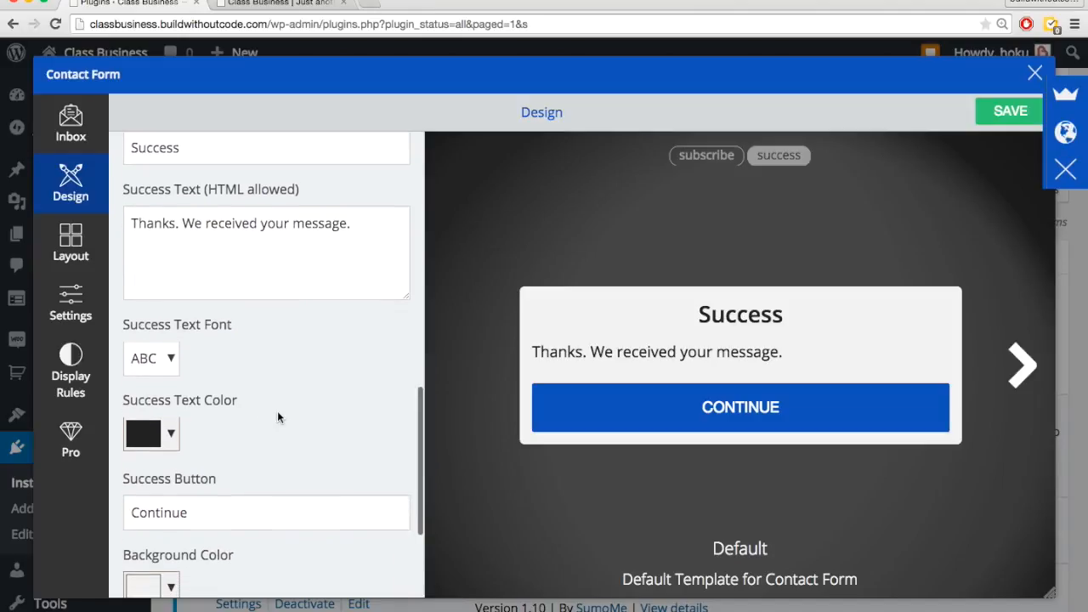
{"action": "scroll", "scroll_direction": "down", "scroll_amount": 3}
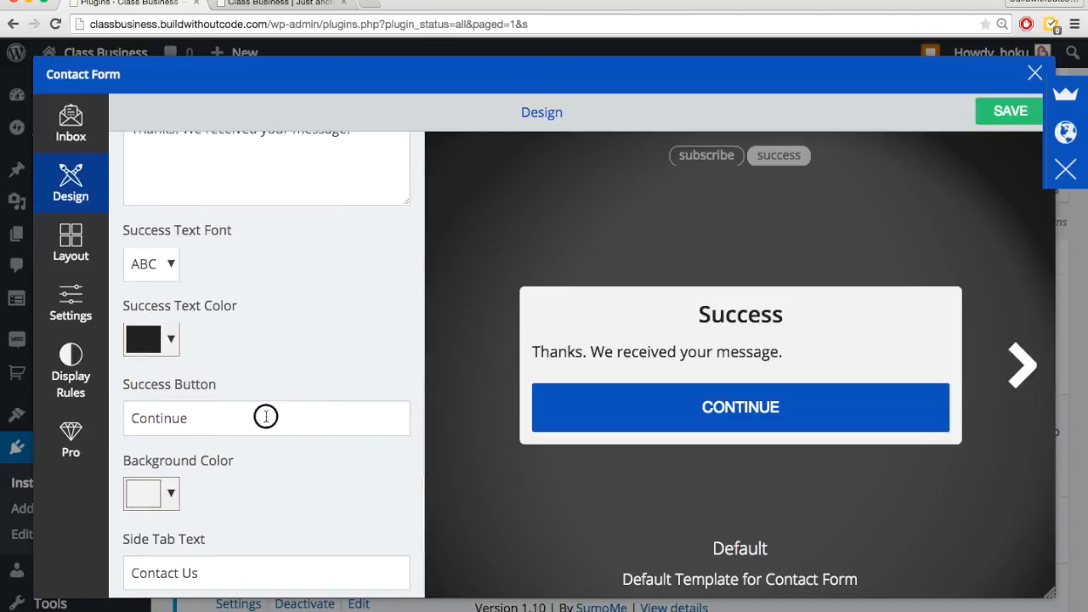
{"action": "scroll", "scroll_direction": "down", "scroll_amount": 3}
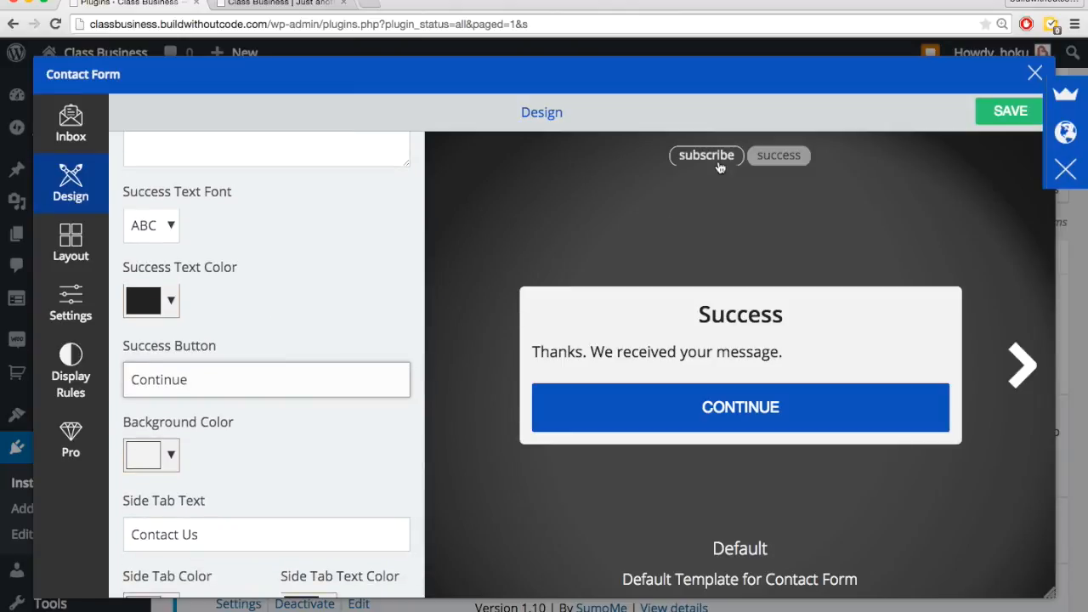
{"action": "left_click", "coordinate": [706, 155]}
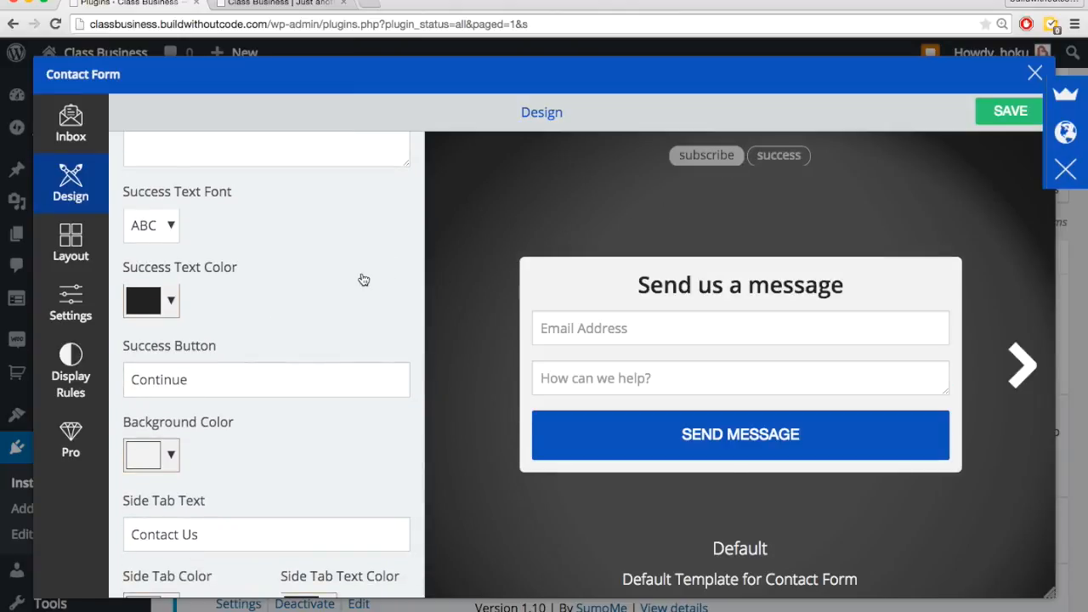
{"action": "scroll", "scroll_direction": "down", "scroll_amount": 3}
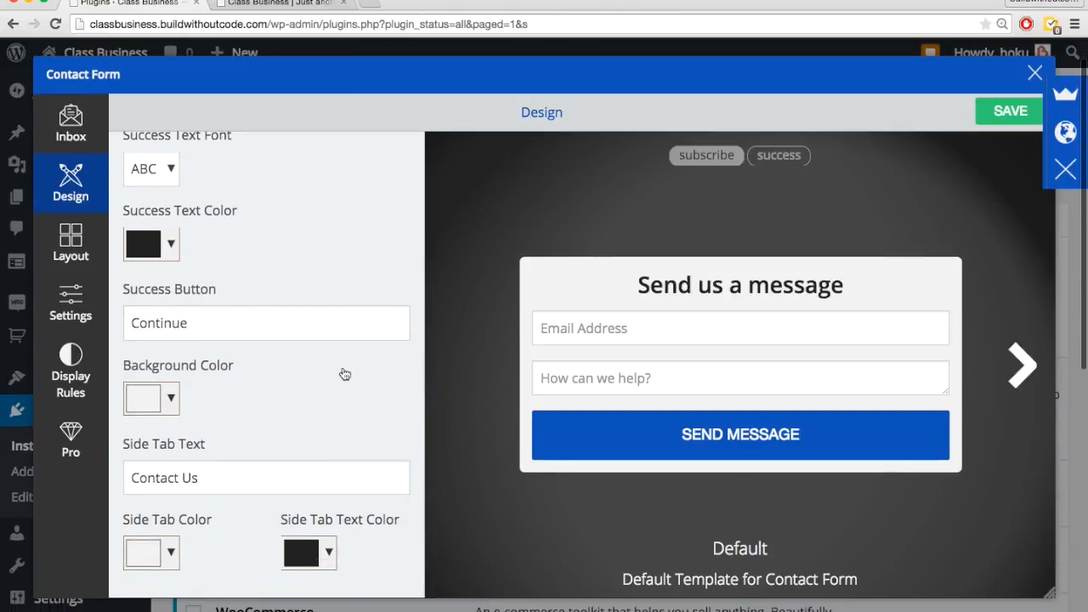
{"action": "mouse_move", "coordinate": [170, 457]}
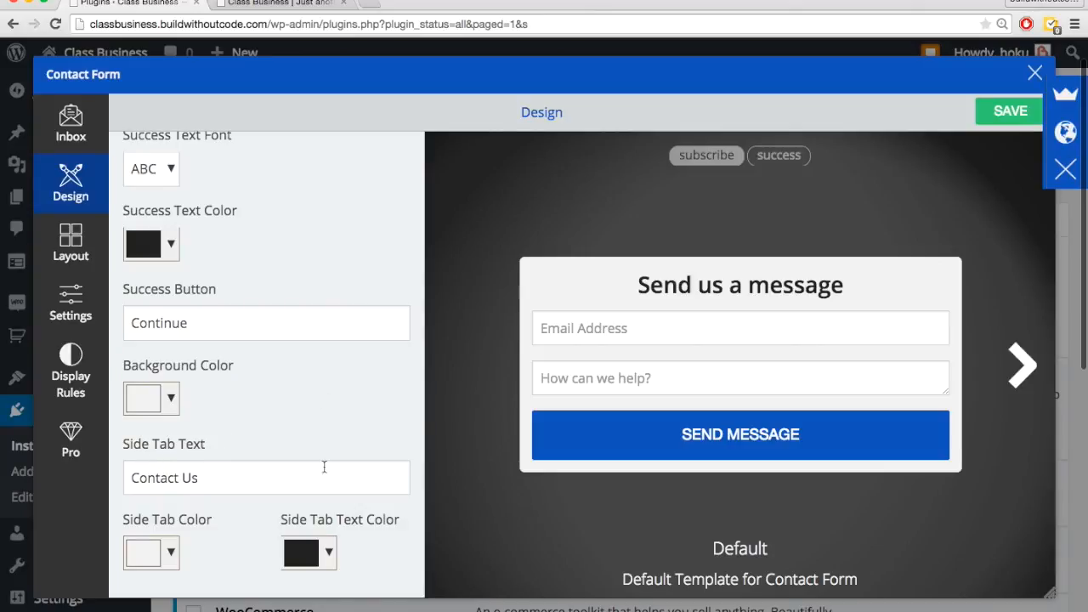
{"action": "mouse_move", "coordinate": [442, 468]}
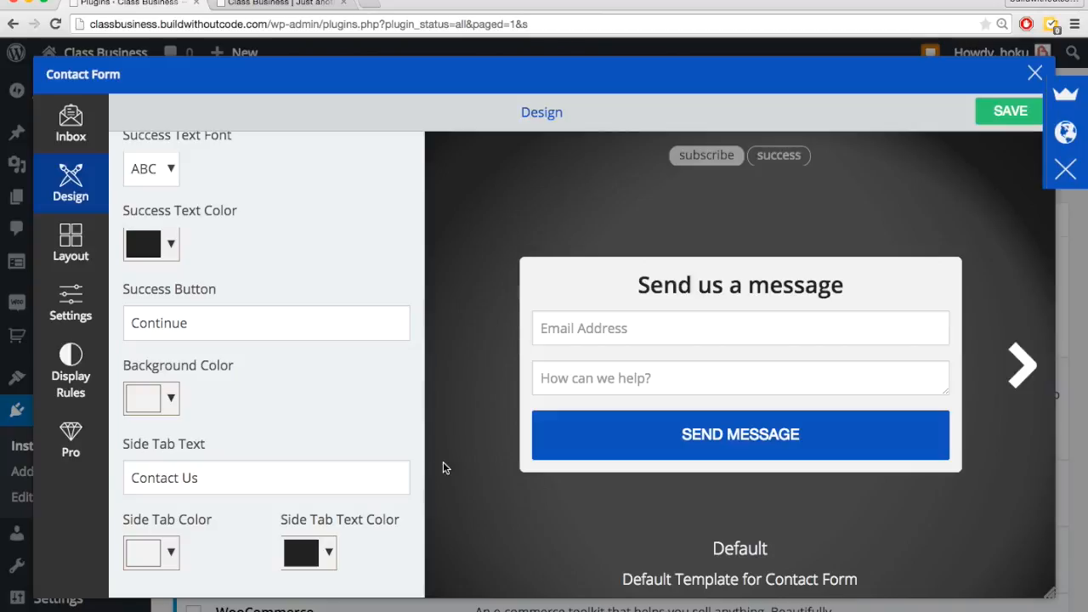
{"action": "mouse_move", "coordinate": [846, 562]}
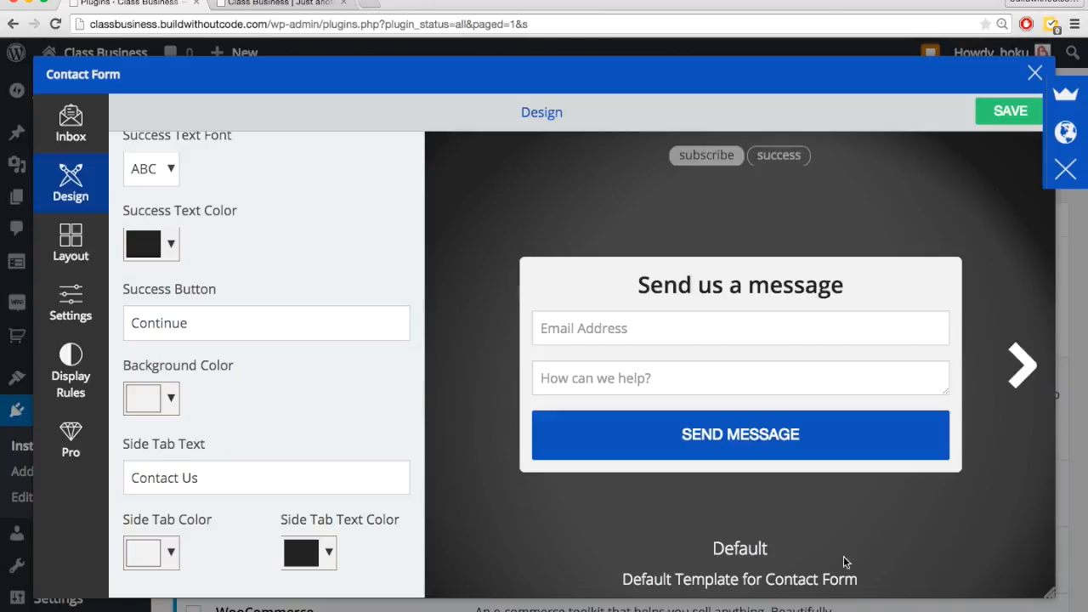
{"action": "mouse_move", "coordinate": [924, 561]}
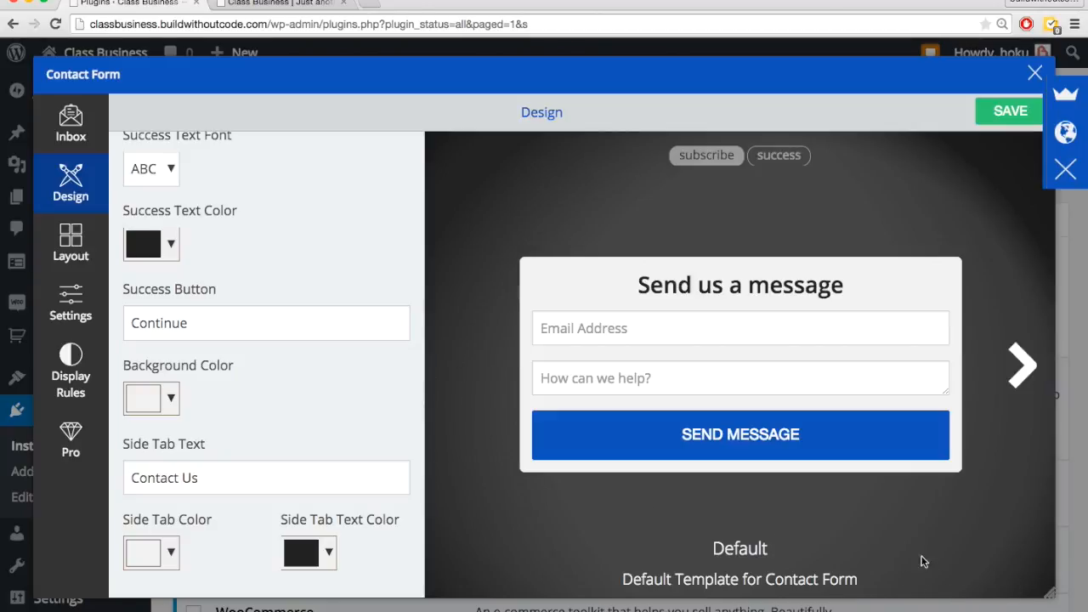
{"action": "mouse_move", "coordinate": [302, 407]}
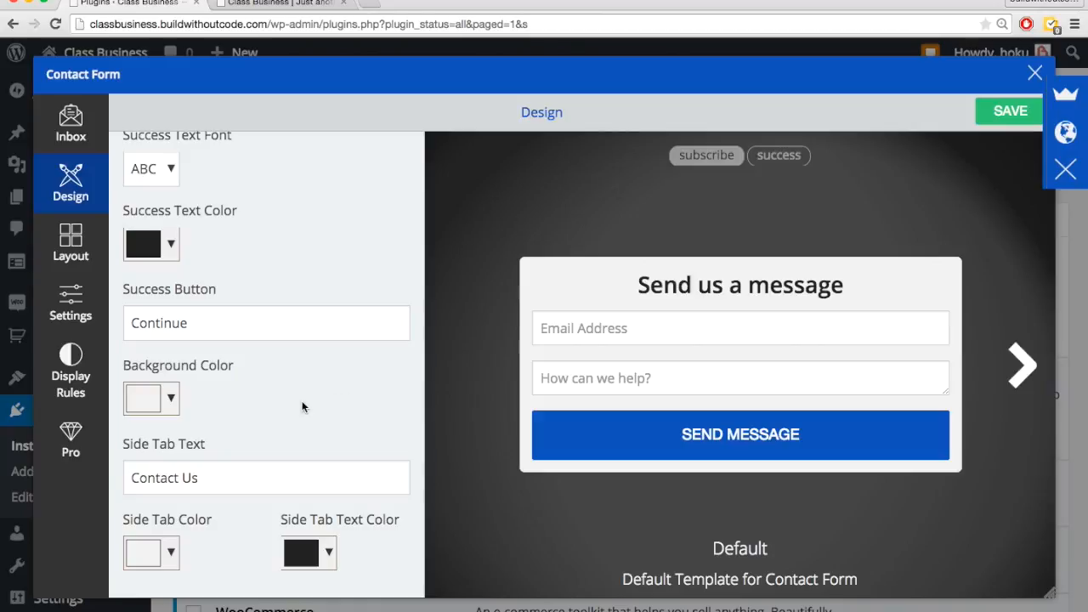
{"action": "mouse_move", "coordinate": [425, 370]}
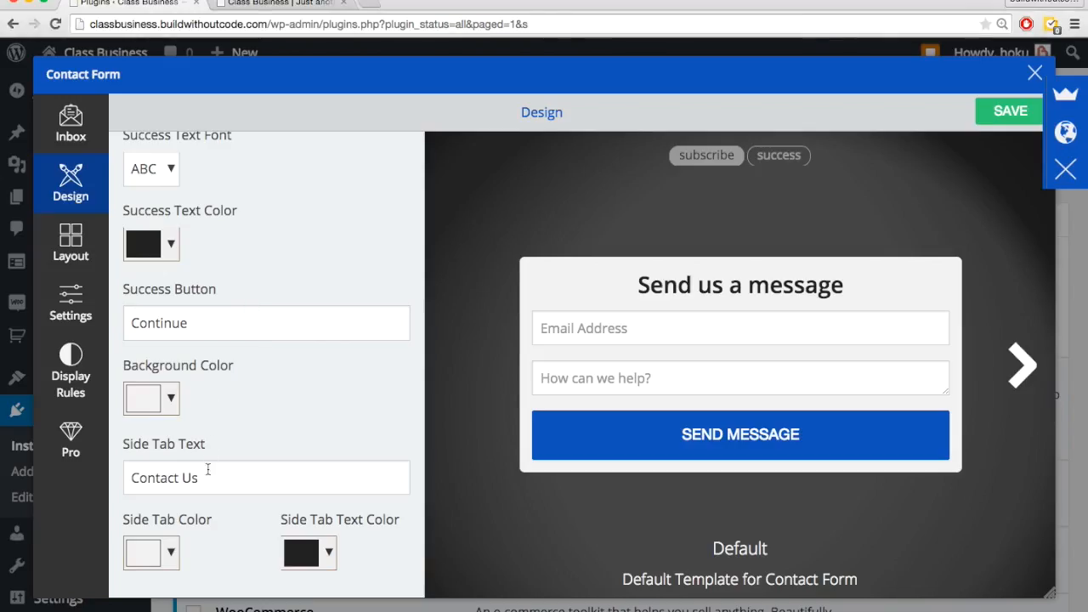
Step: Label the side tab 'Got a Question? Contact Us!' with a blue tab and white text
{"action": "type", "text": "Got a Question? Contact Us!"}
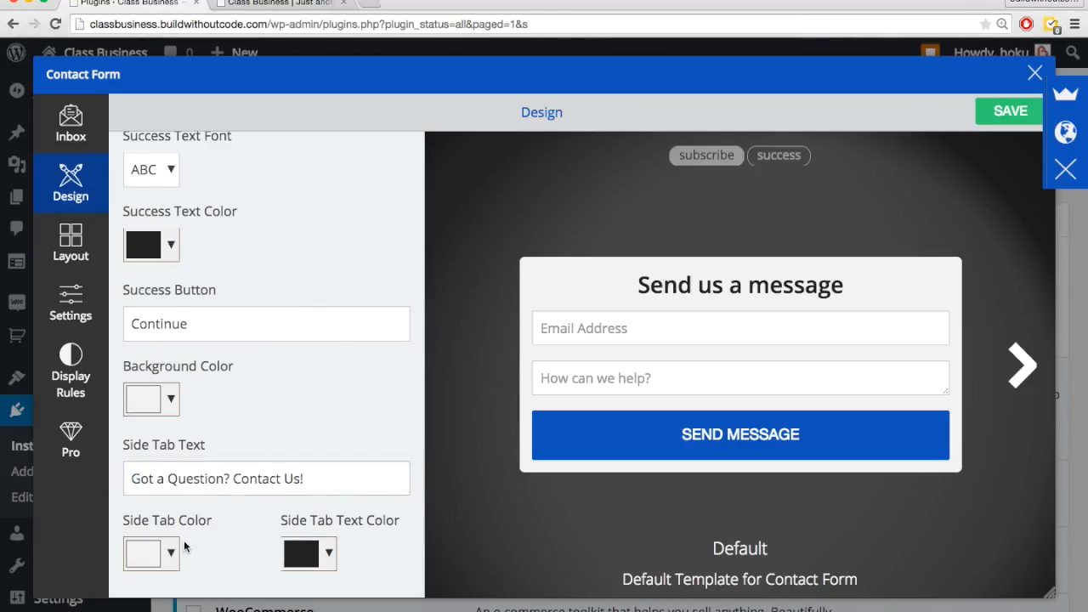
{"action": "mouse_move", "coordinate": [175, 559]}
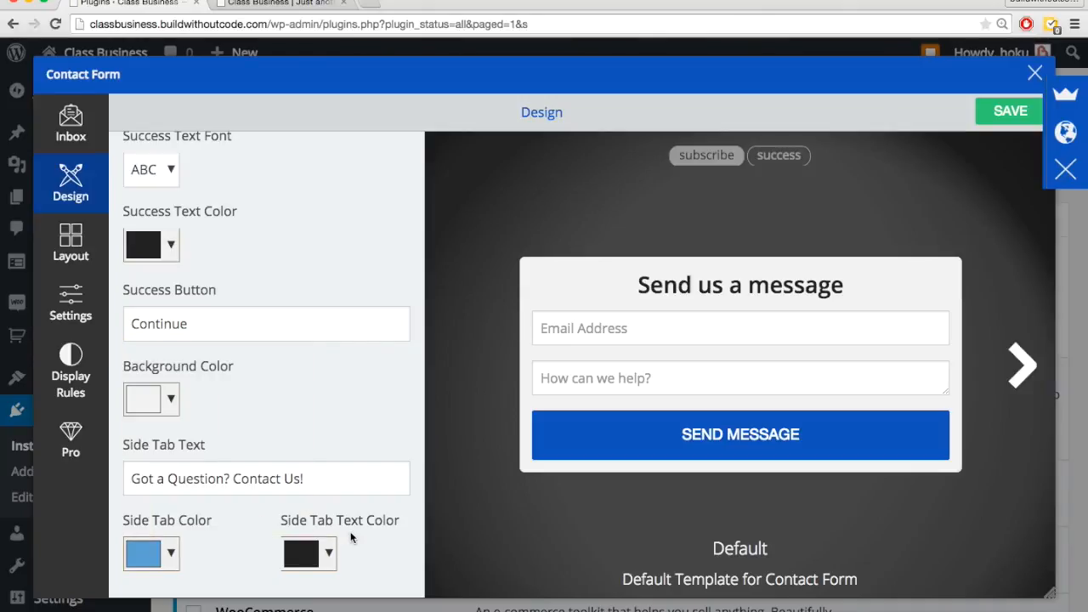
{"action": "mouse_move", "coordinate": [325, 555]}
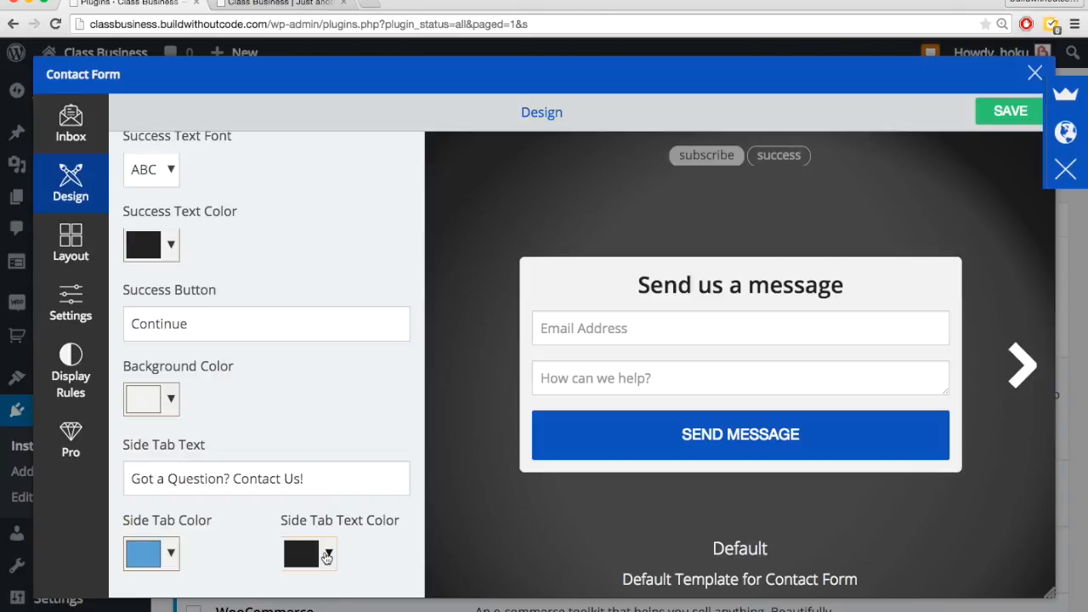
{"action": "left_click", "coordinate": [326, 553]}
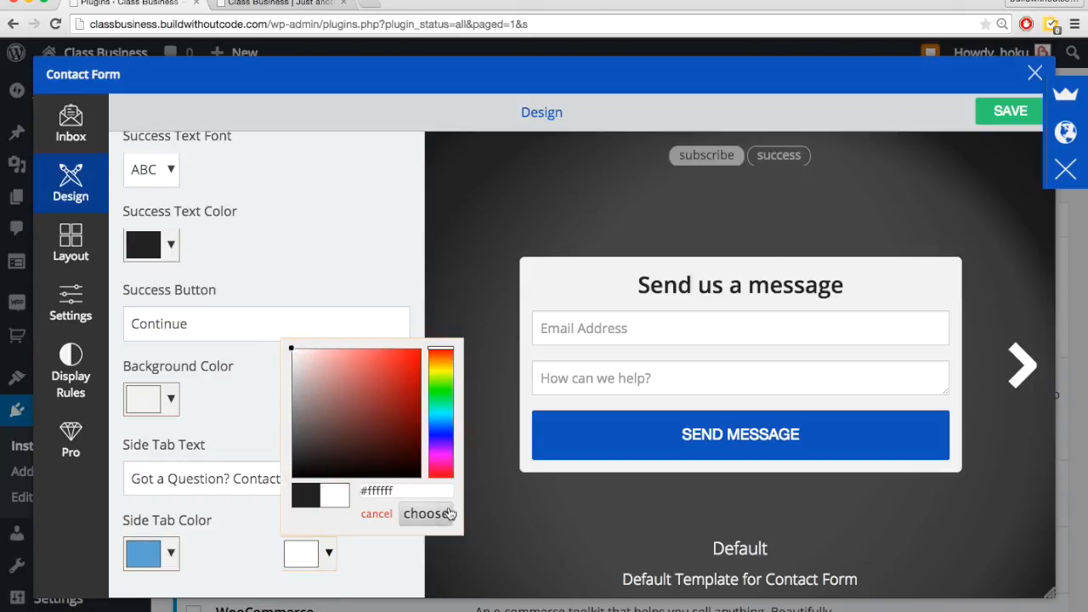
{"action": "left_click", "coordinate": [425, 512]}
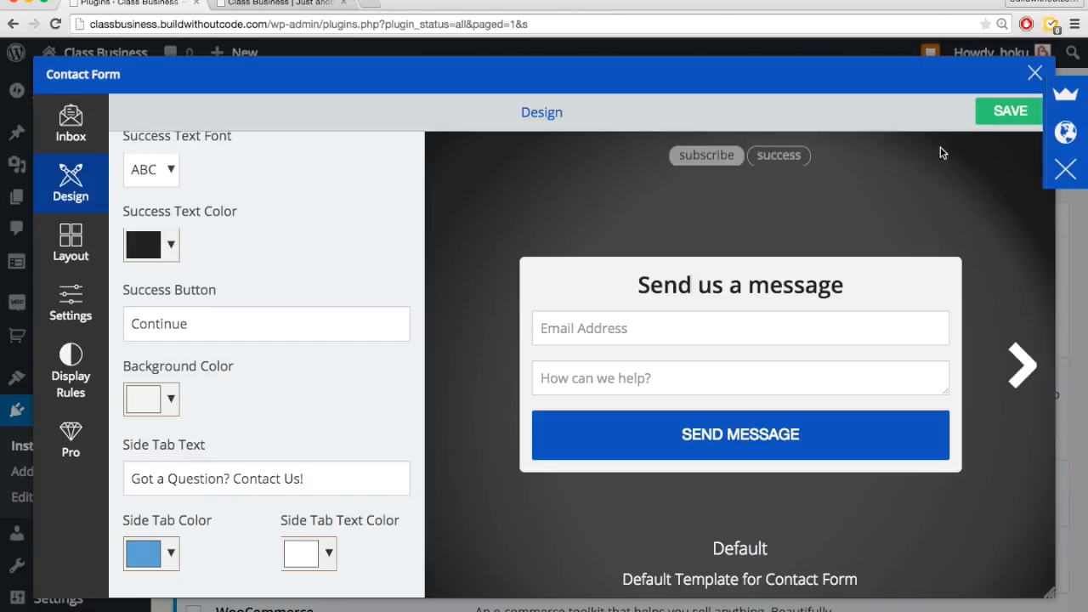
Step: Save the side tab design and remove the bottom-centre form placement
{"action": "left_click", "coordinate": [1008, 111]}
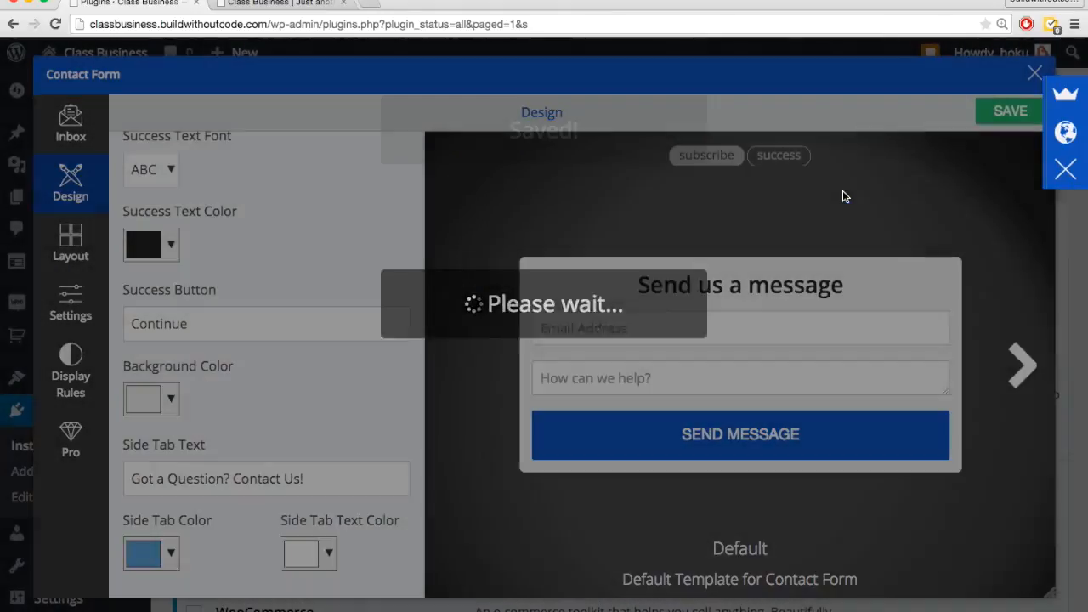
{"action": "left_click", "coordinate": [70, 244]}
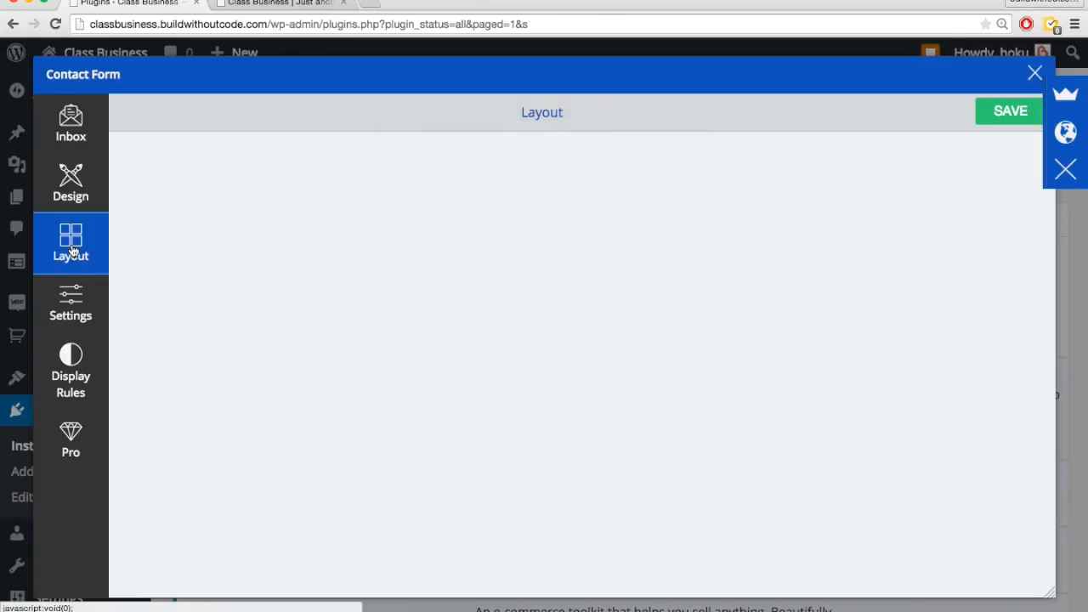
{"action": "left_click", "coordinate": [70, 243]}
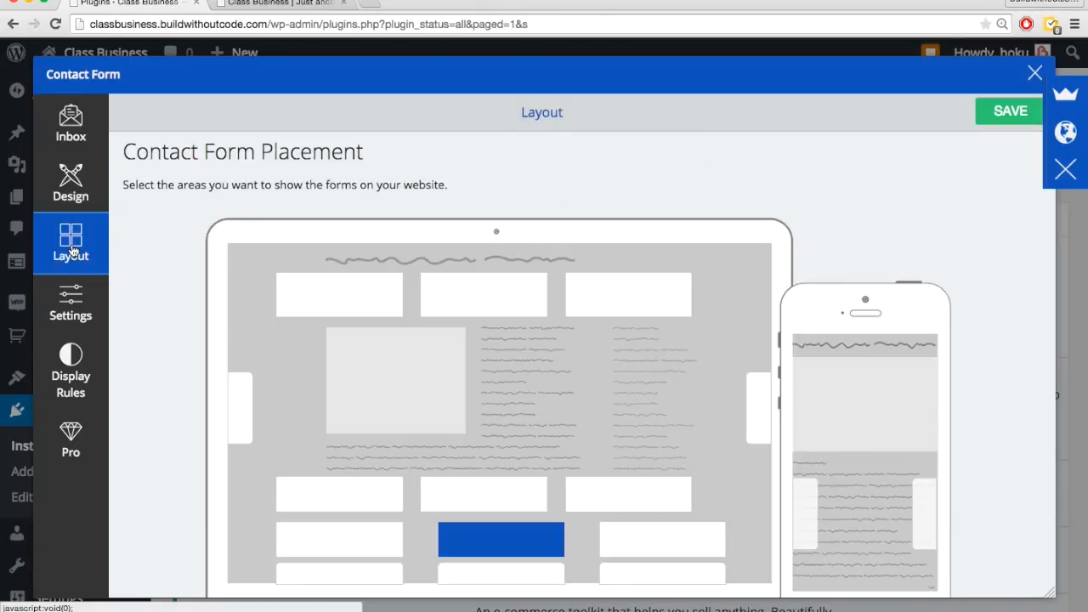
{"action": "scroll", "scroll_direction": "down", "scroll_amount": 3}
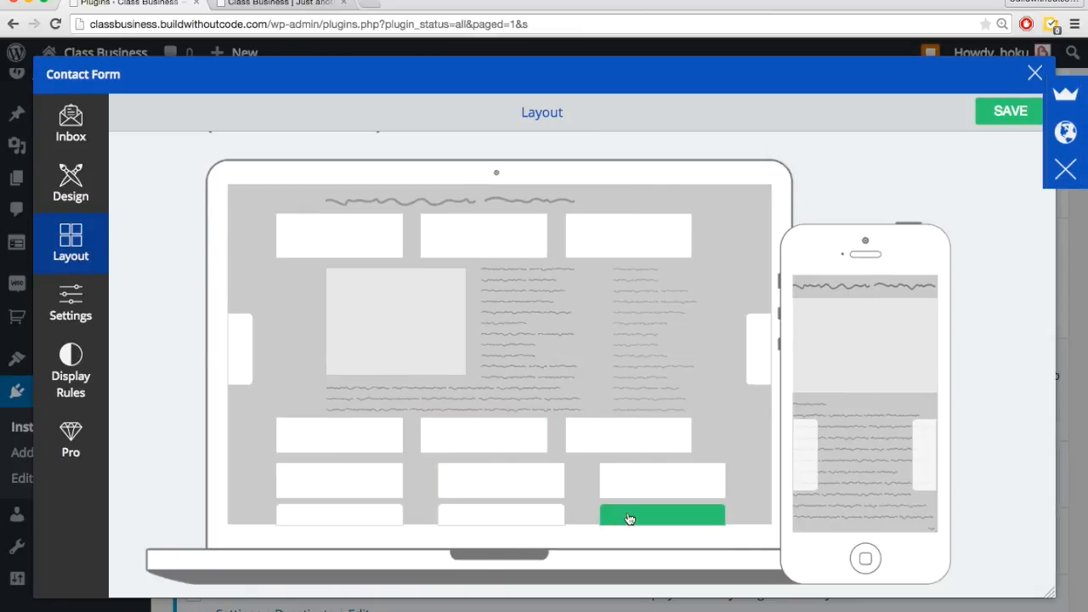
{"action": "mouse_move", "coordinate": [536, 481]}
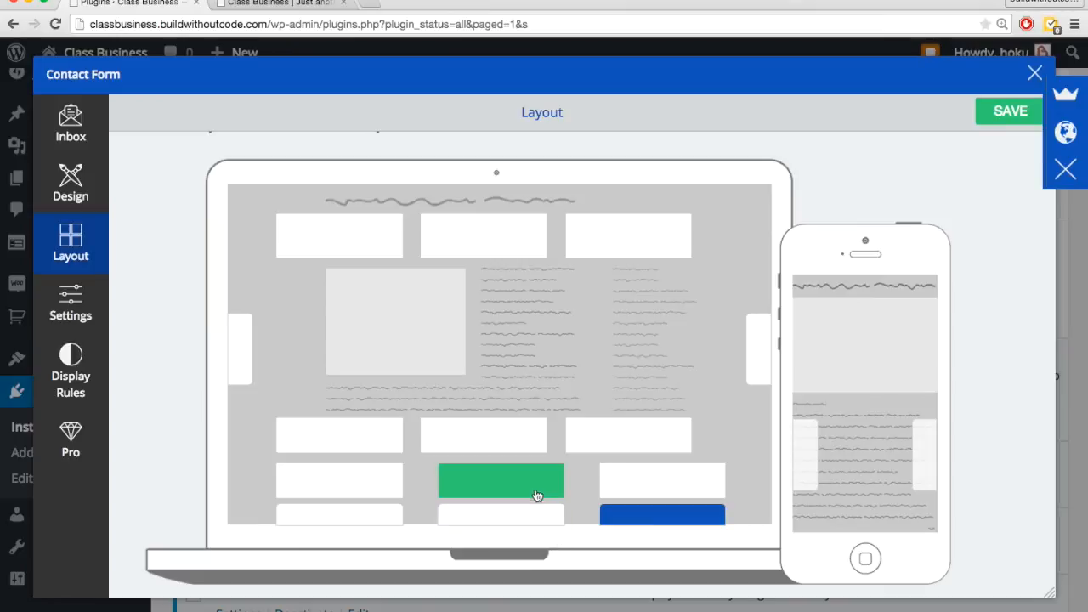
{"action": "left_click", "coordinate": [500, 480]}
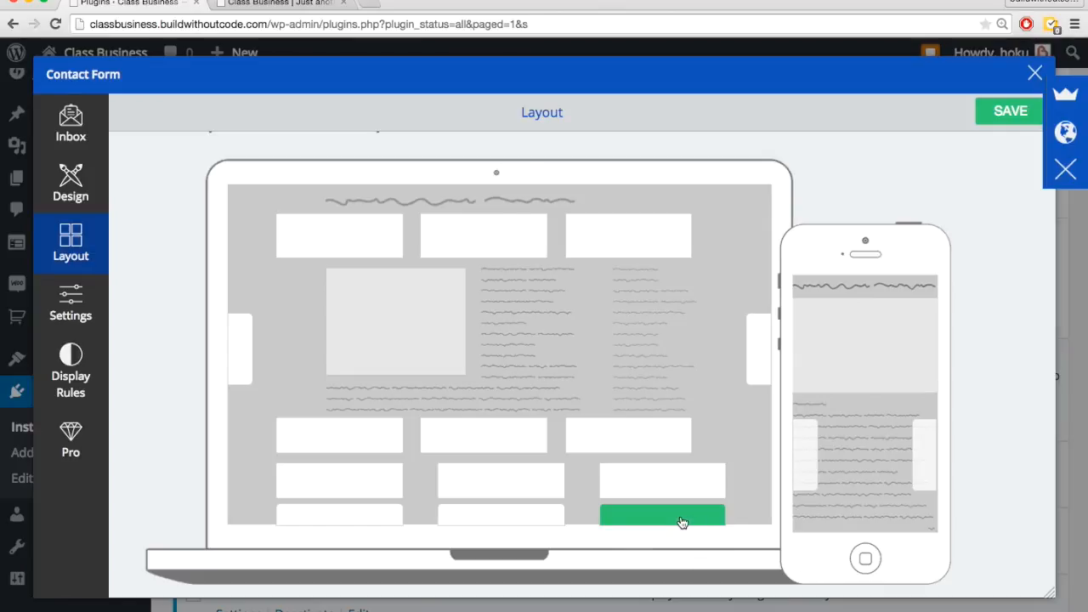
{"action": "mouse_move", "coordinate": [680, 520]}
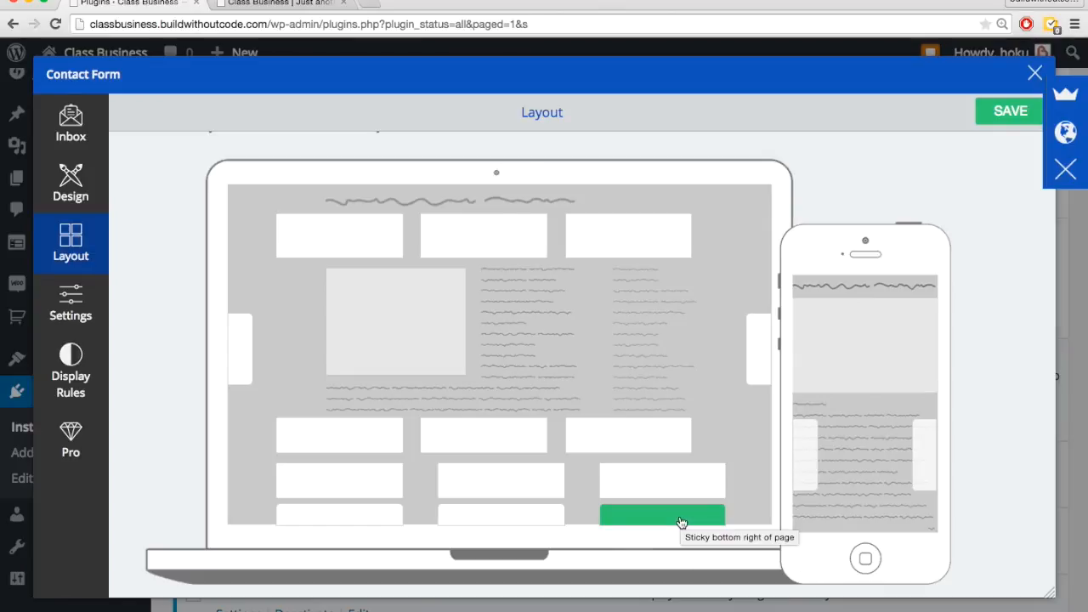
Step: Place the form as a sticky tab at the bottom right, save, and view the live site
{"action": "left_click", "coordinate": [662, 515]}
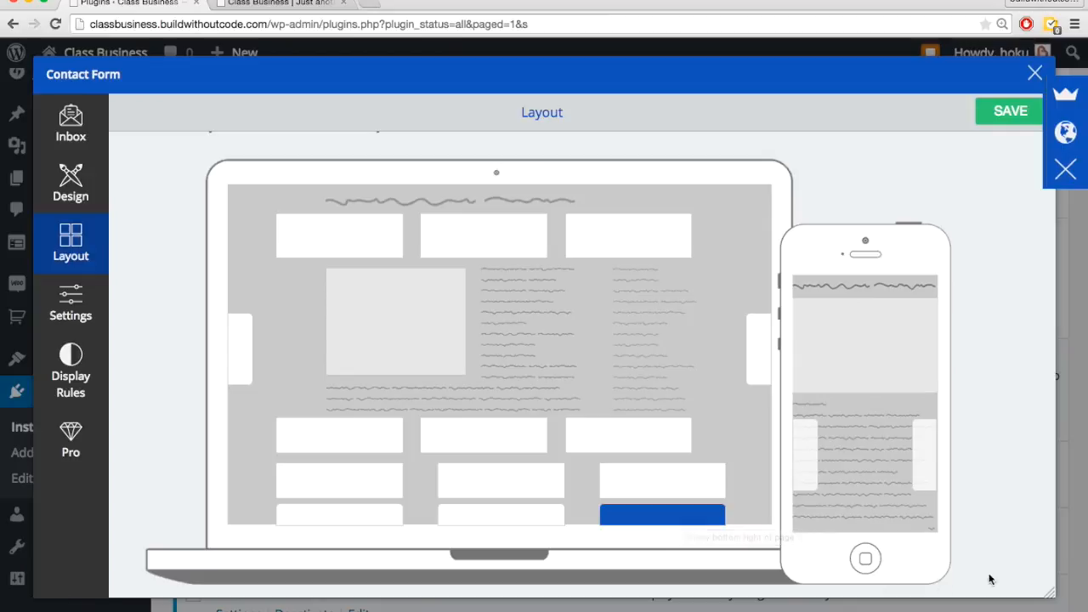
{"action": "mouse_move", "coordinate": [200, 393]}
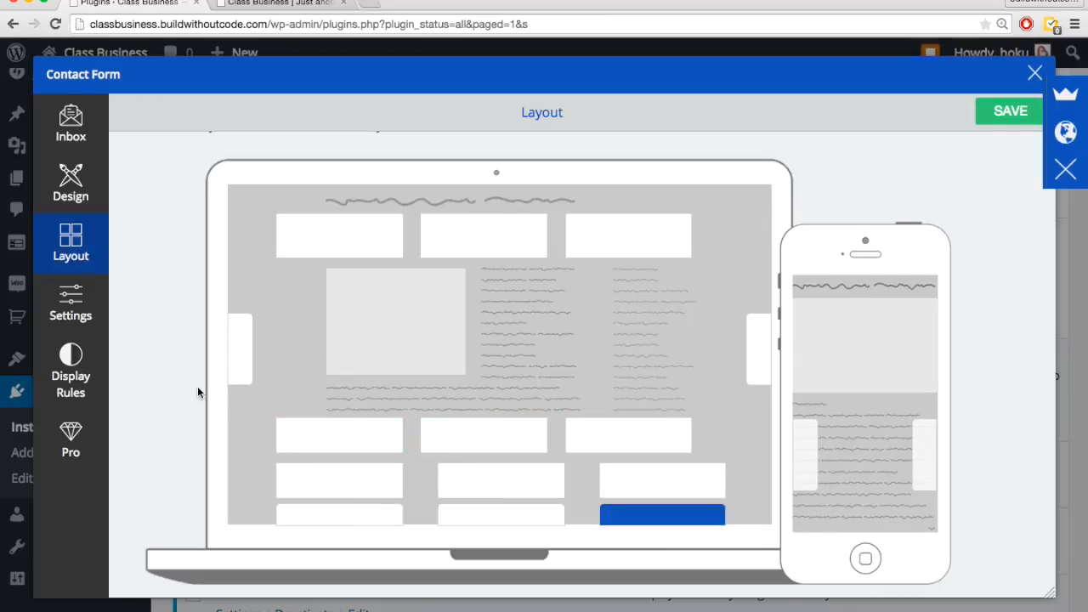
{"action": "scroll", "scroll_direction": "up", "scroll_amount": 3}
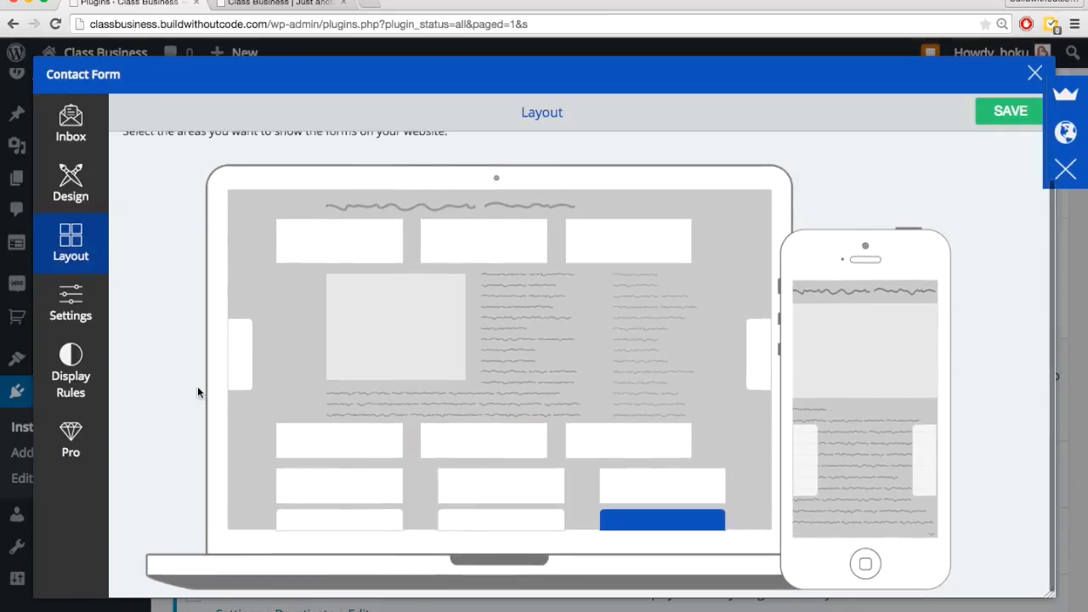
{"action": "mouse_move", "coordinate": [920, 190]}
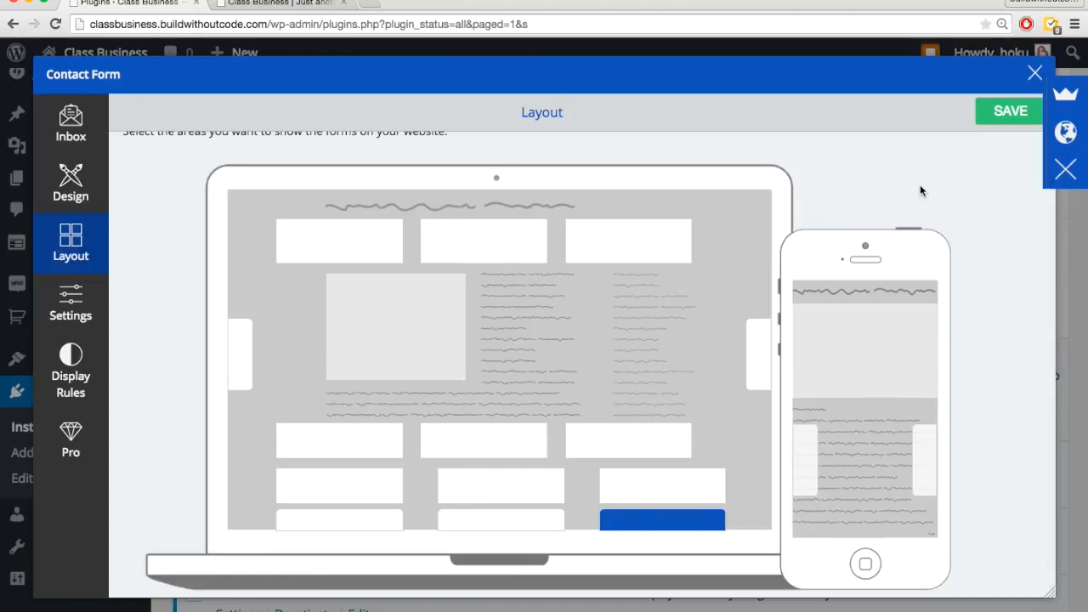
{"action": "left_click", "coordinate": [1010, 110]}
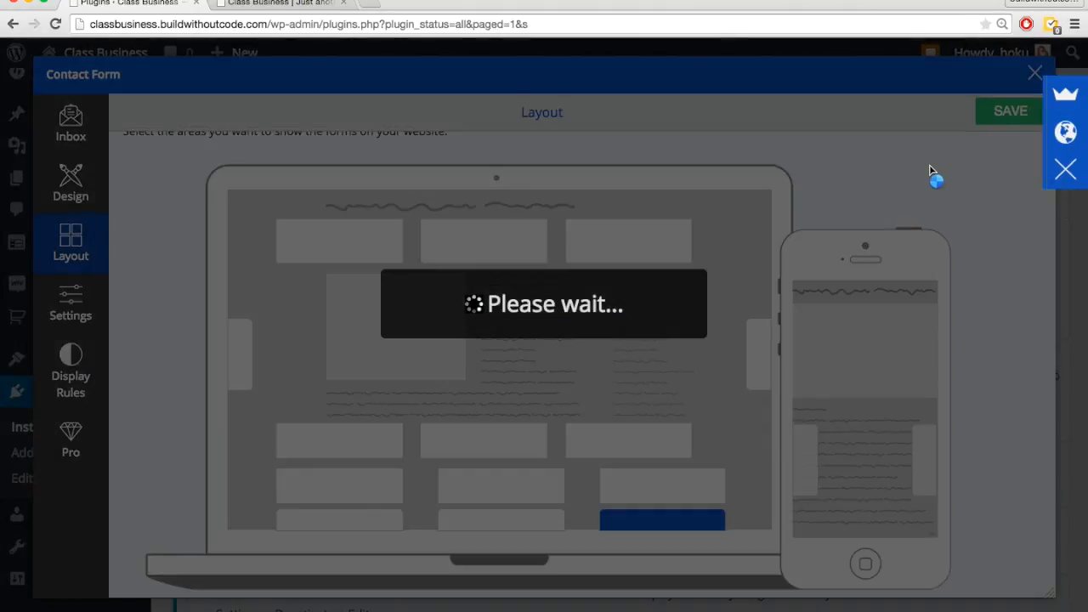
{"action": "mouse_move", "coordinate": [893, 182]}
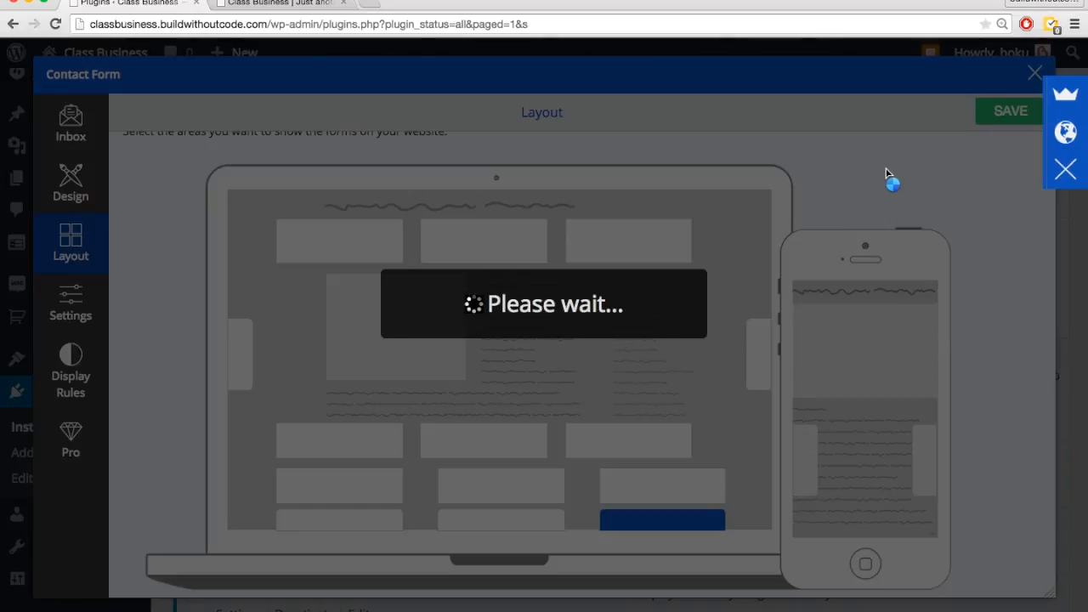
{"action": "left_click", "coordinate": [1009, 110]}
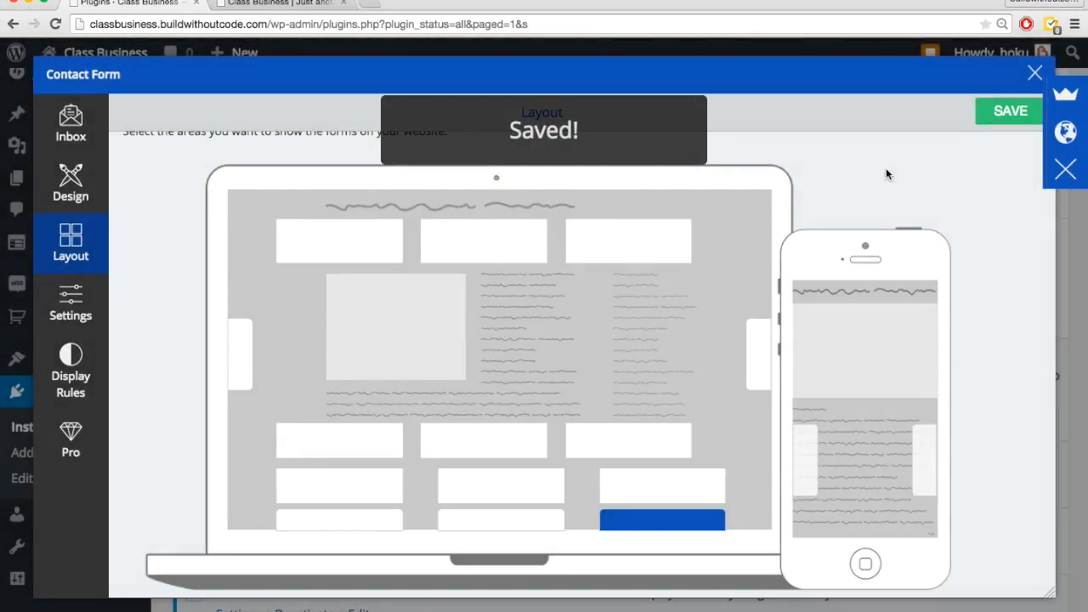
{"action": "left_click", "coordinate": [1035, 72]}
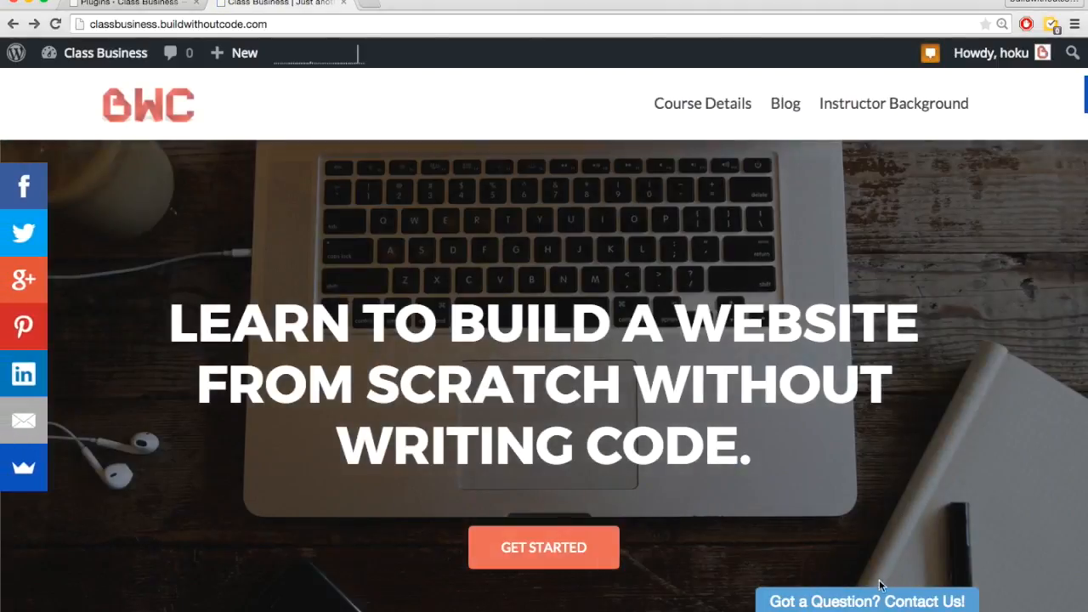
Step: Preview the 'Send us a message' form on a course product page, then return to the admin
{"action": "scroll", "scroll_direction": "up", "scroll_amount": 3}
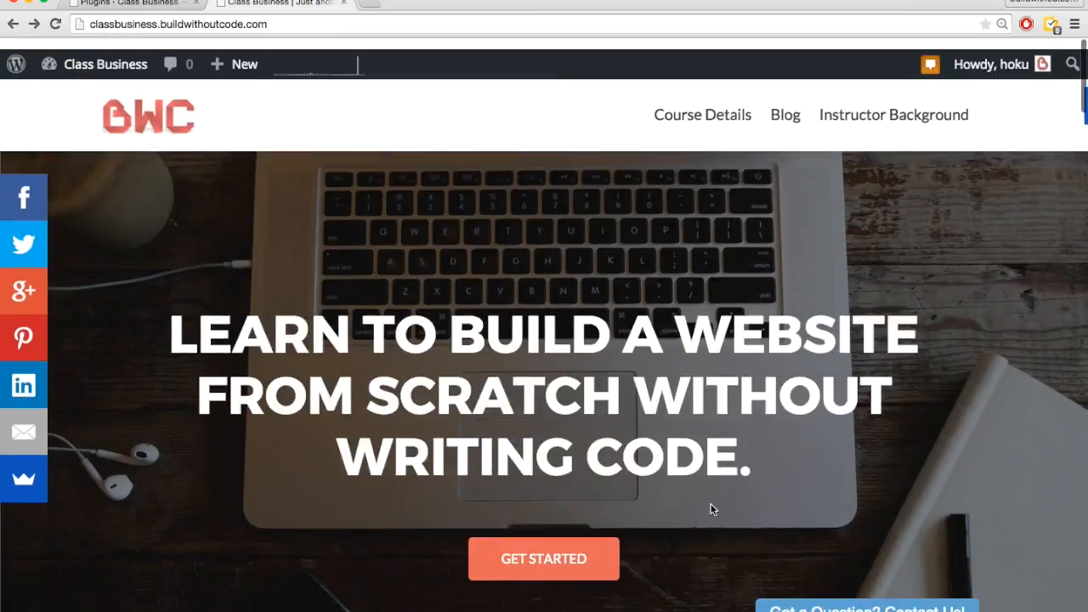
{"action": "left_click", "coordinate": [701, 115]}
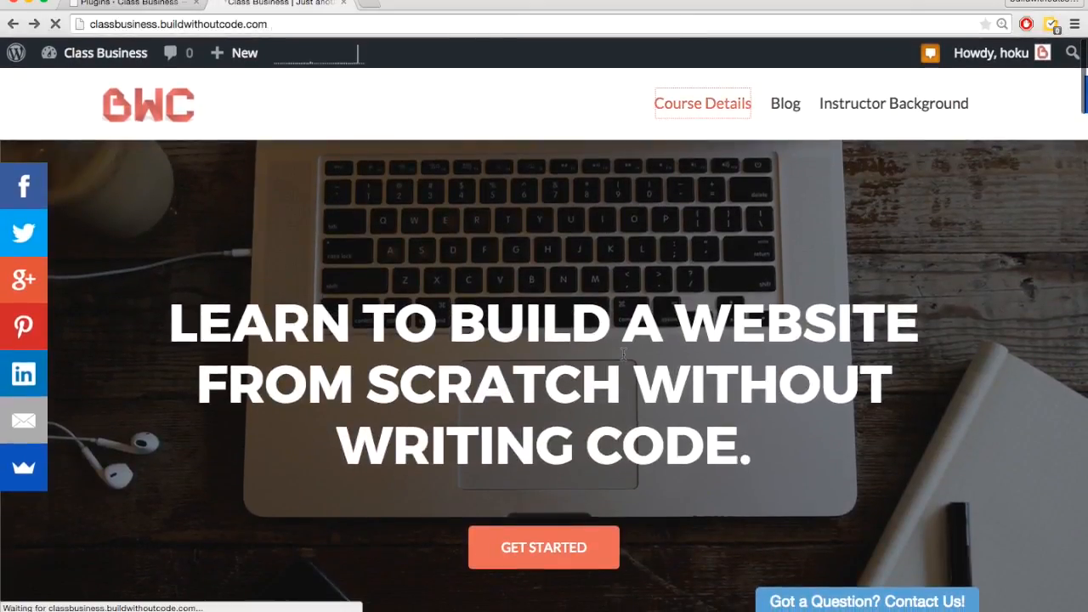
{"action": "left_click", "coordinate": [543, 547]}
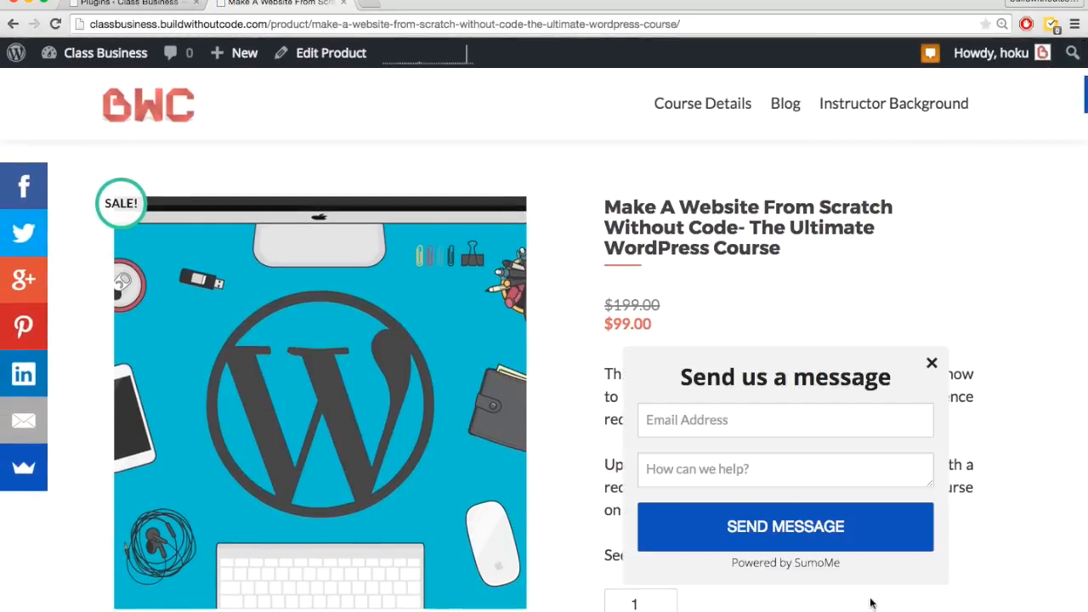
{"action": "left_click", "coordinate": [786, 468]}
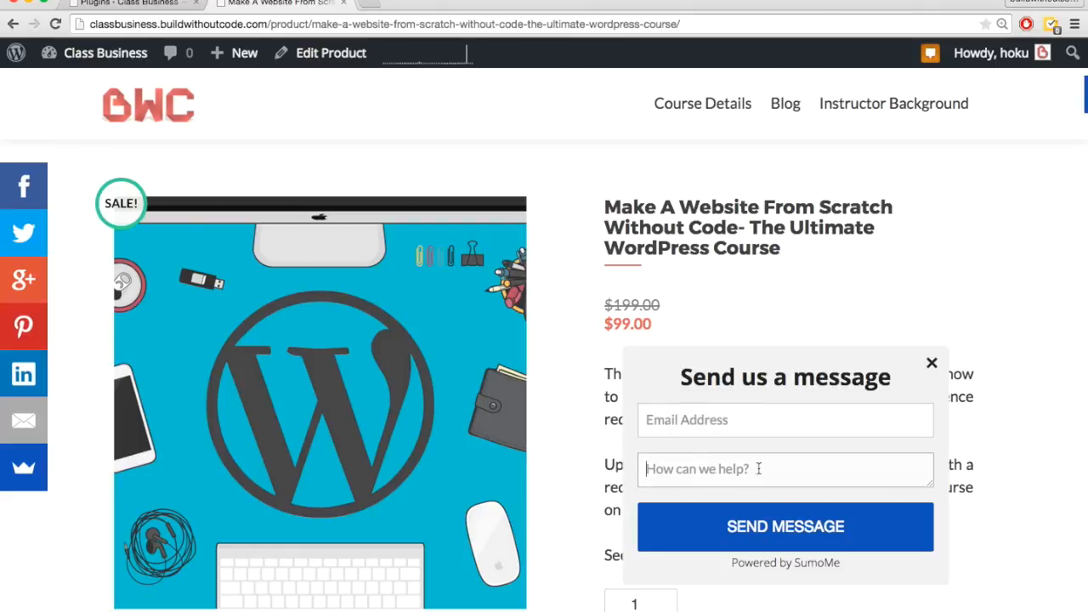
{"action": "mouse_move", "coordinate": [931, 487]}
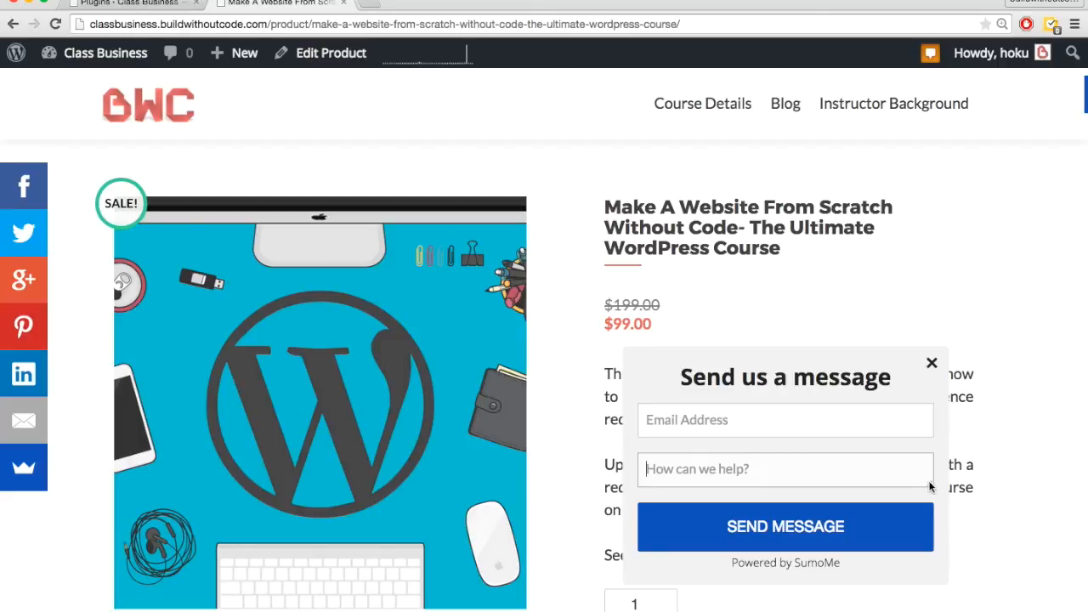
{"action": "left_click_drag", "start_coordinate": [933, 487], "coordinate": [933, 495]}
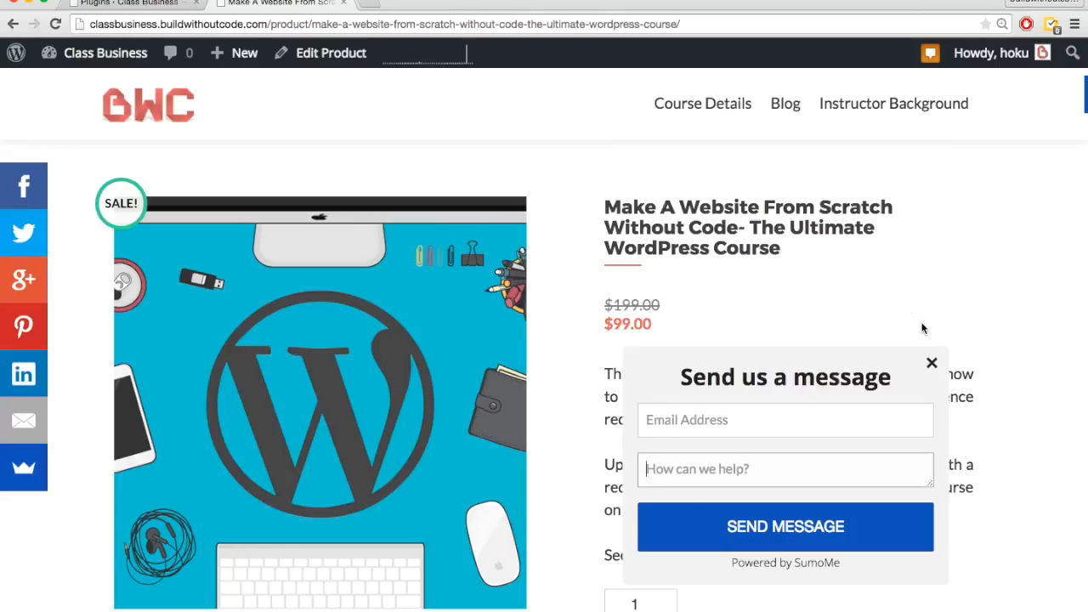
{"action": "left_click", "coordinate": [931, 363]}
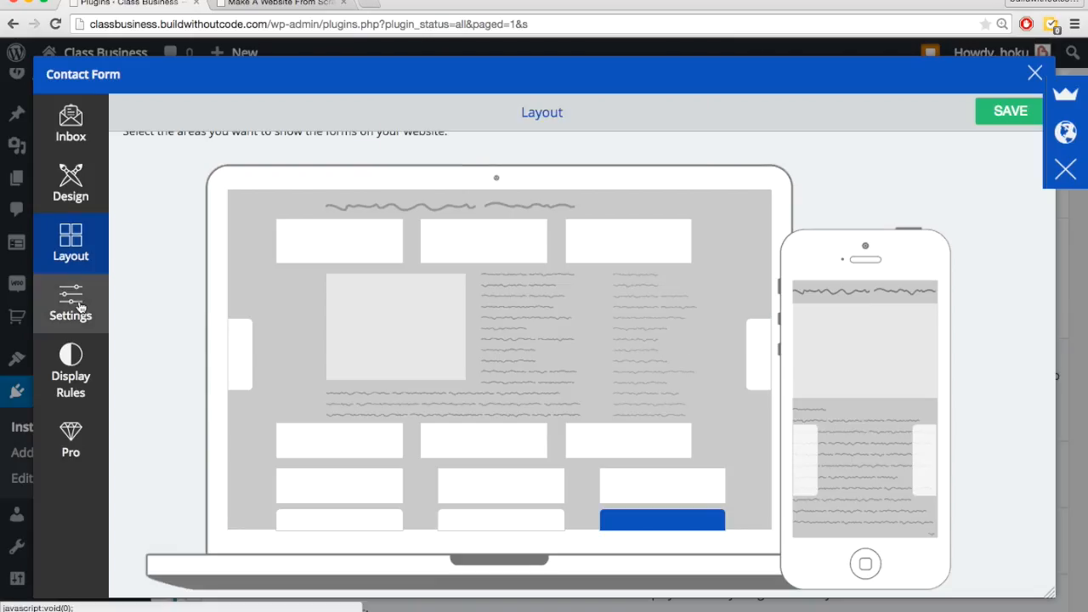
{"action": "left_click", "coordinate": [70, 304]}
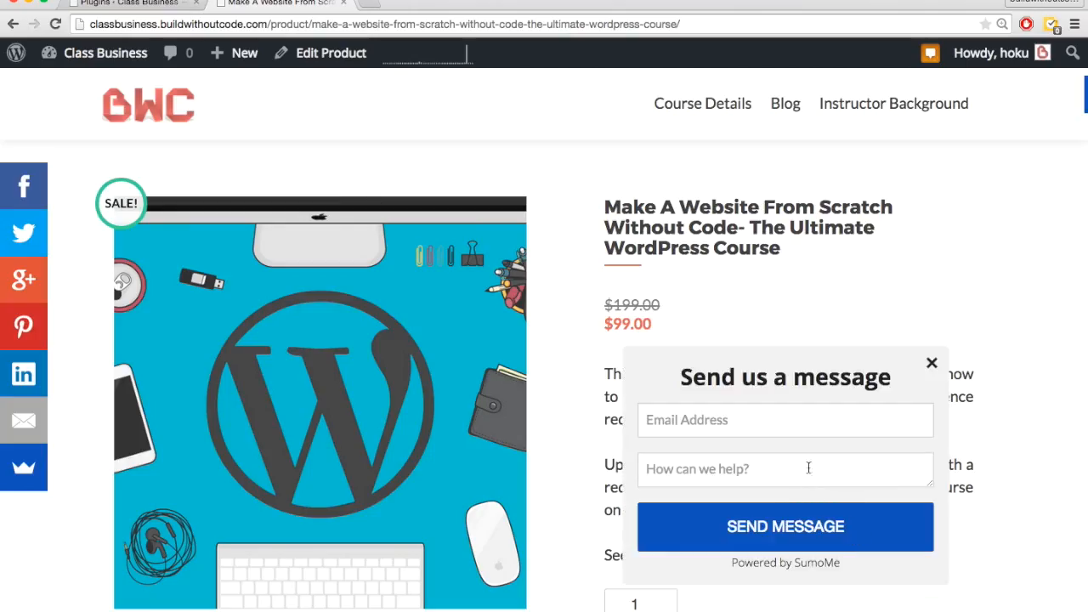
{"action": "mouse_move", "coordinate": [811, 428]}
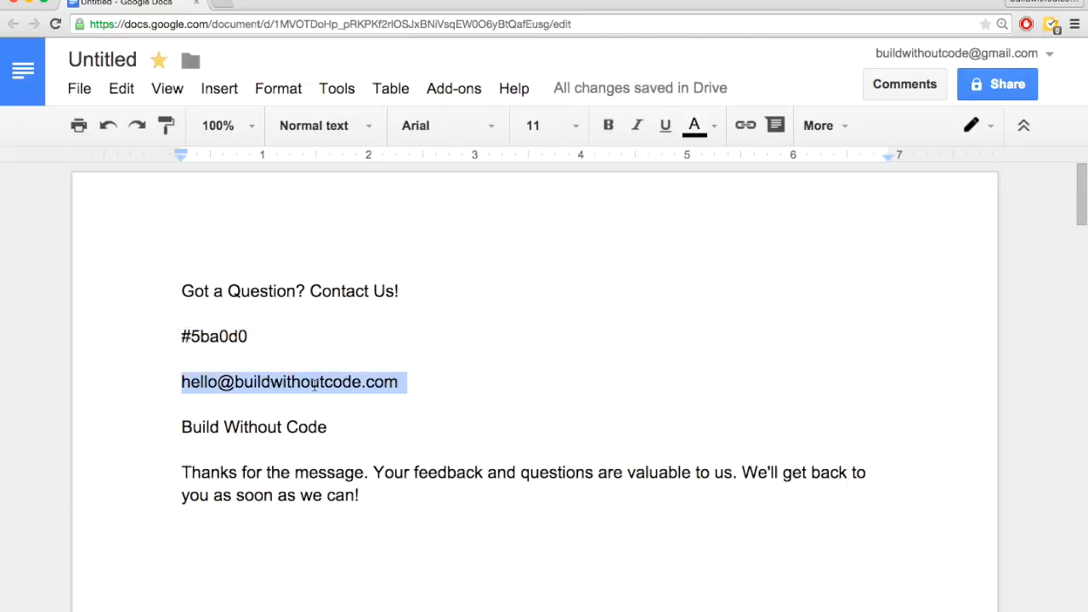
{"action": "left_click", "coordinate": [272, 4]}
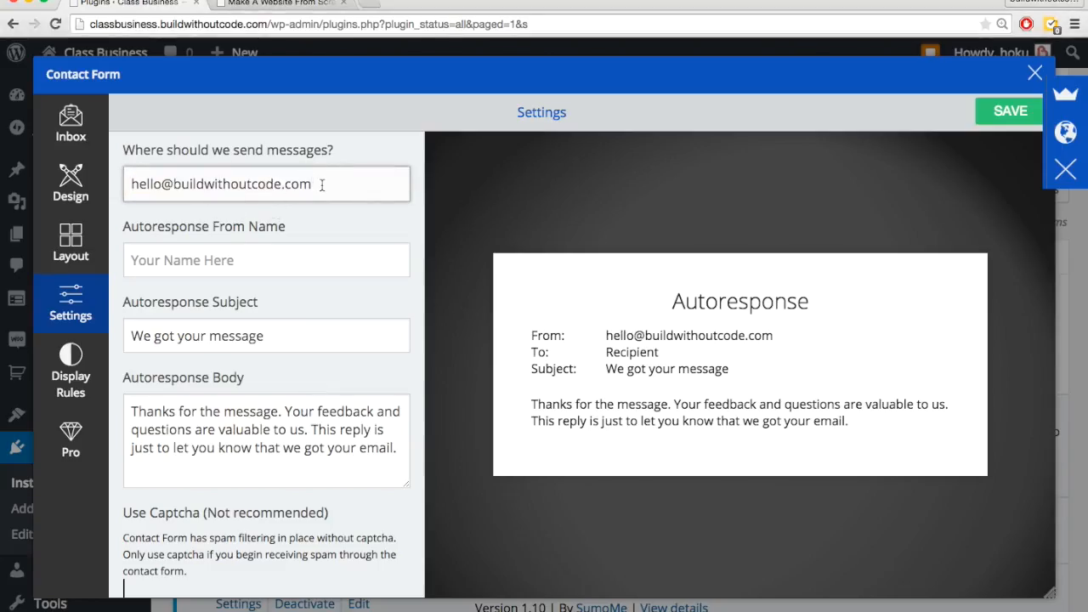
{"action": "mouse_move", "coordinate": [560, 285]}
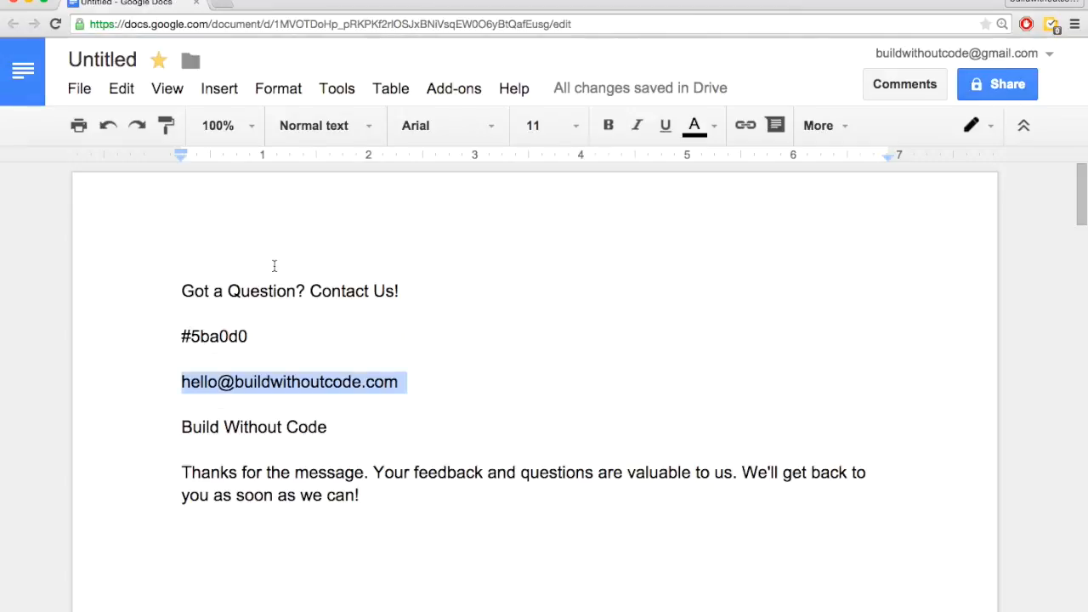
{"action": "double_click", "coordinate": [254, 426]}
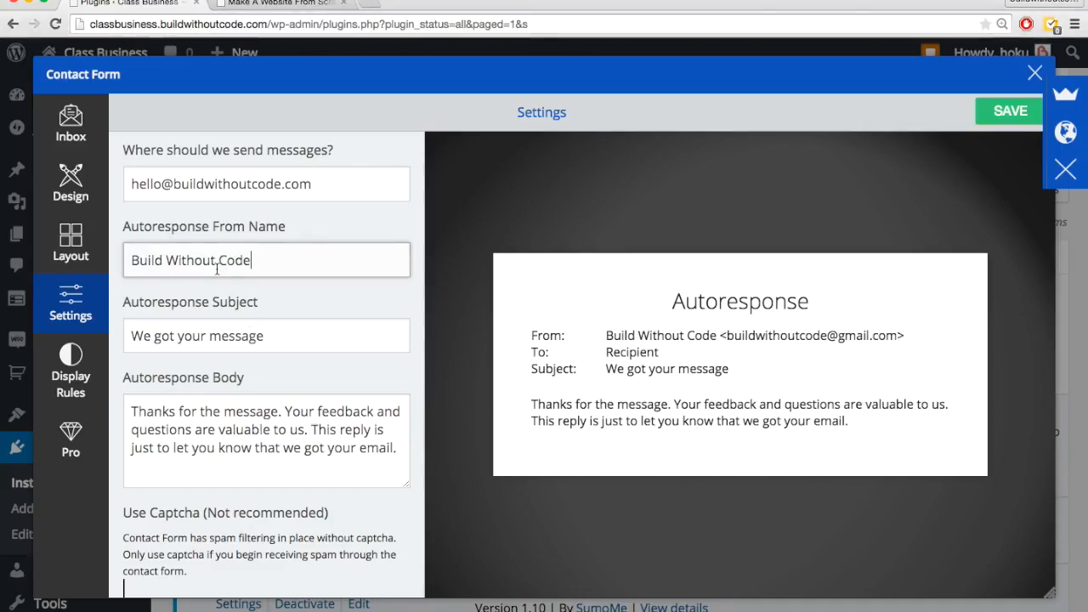
Step: End the autoresponse body with 'We'll get back to you as soon as we can!' and save
{"action": "left_click", "coordinate": [266, 335]}
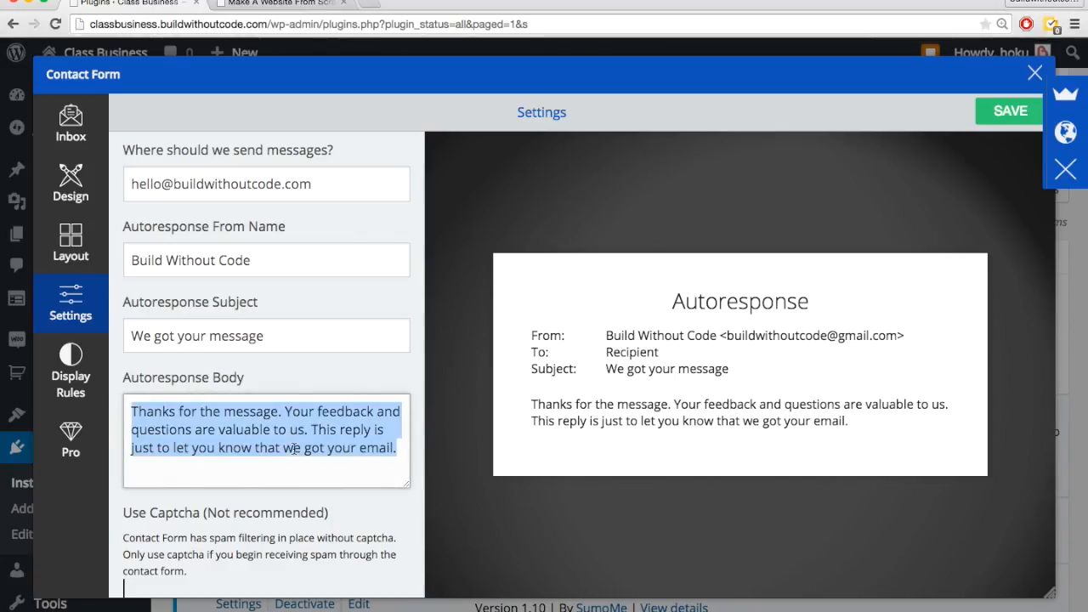
{"action": "type", "text": "We'll get back to you as soon as we can!"}
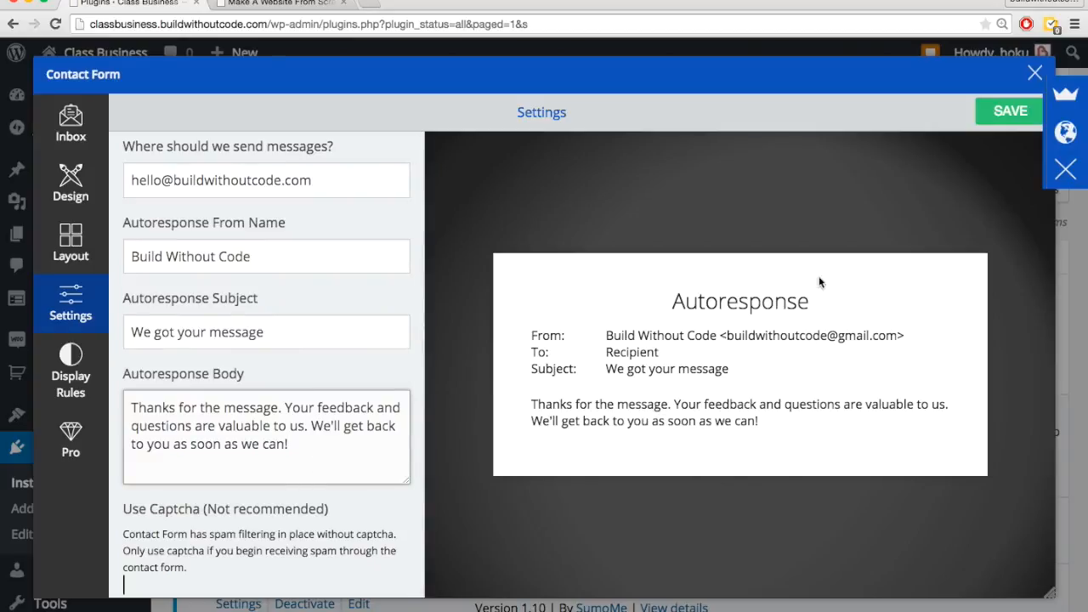
{"action": "mouse_move", "coordinate": [739, 368]}
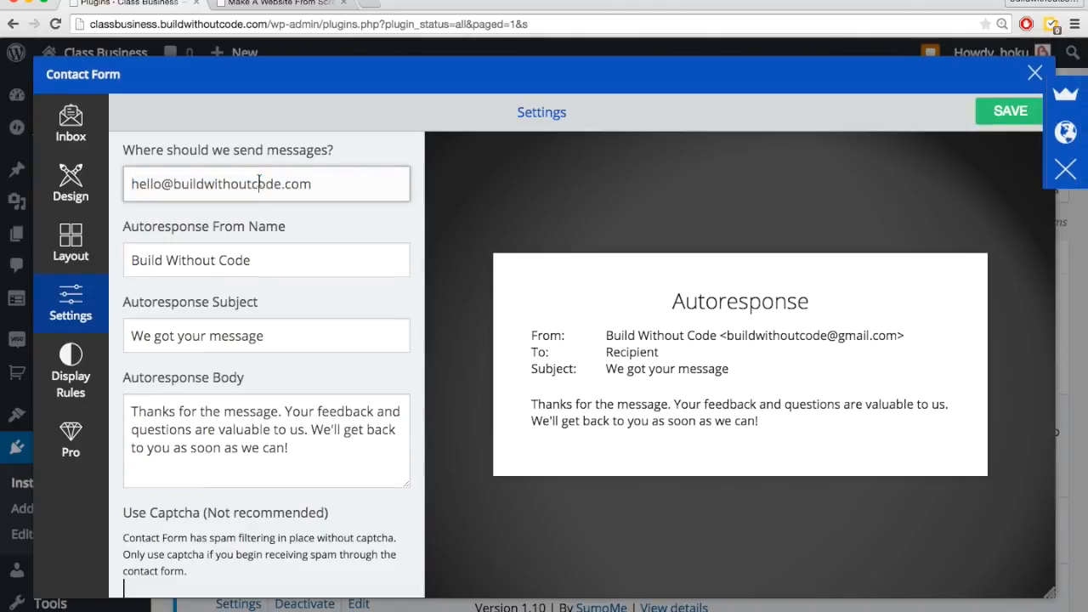
{"action": "mouse_move", "coordinate": [697, 389]}
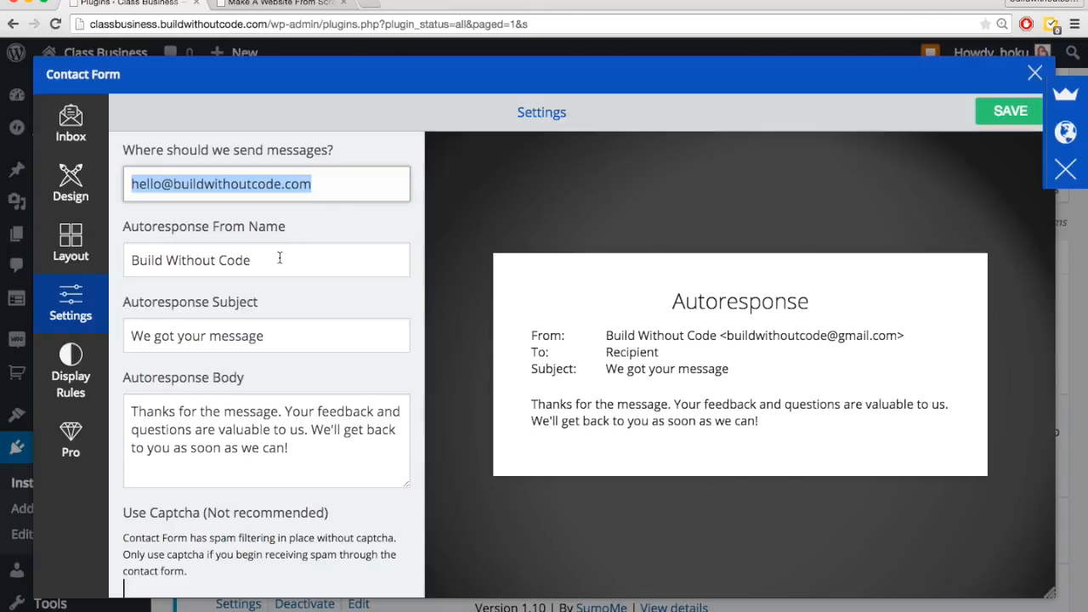
{"action": "triple_click", "coordinate": [266, 335]}
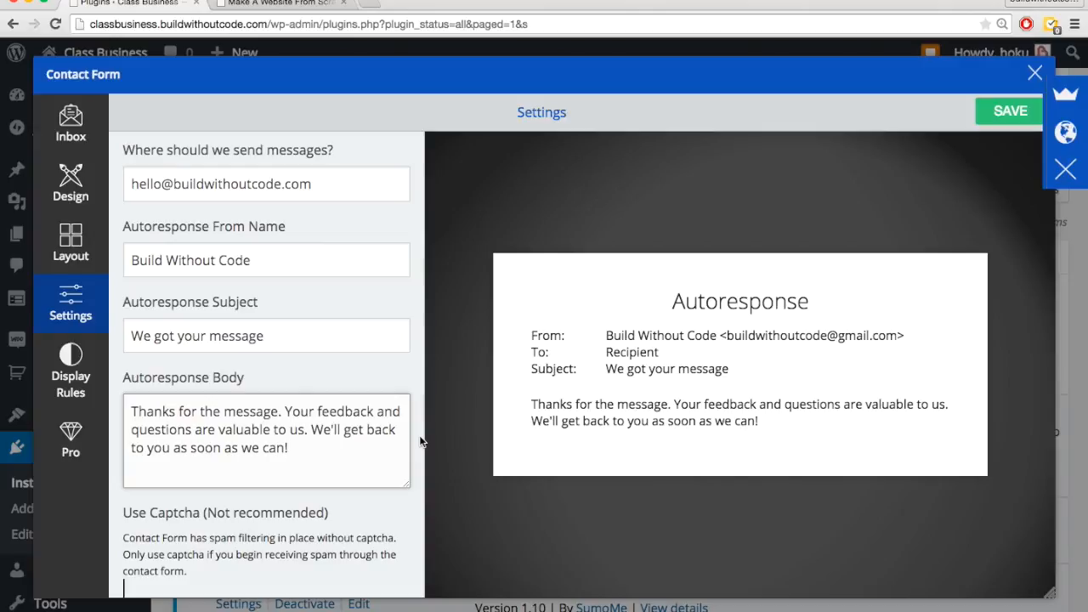
{"action": "mouse_move", "coordinate": [803, 161]}
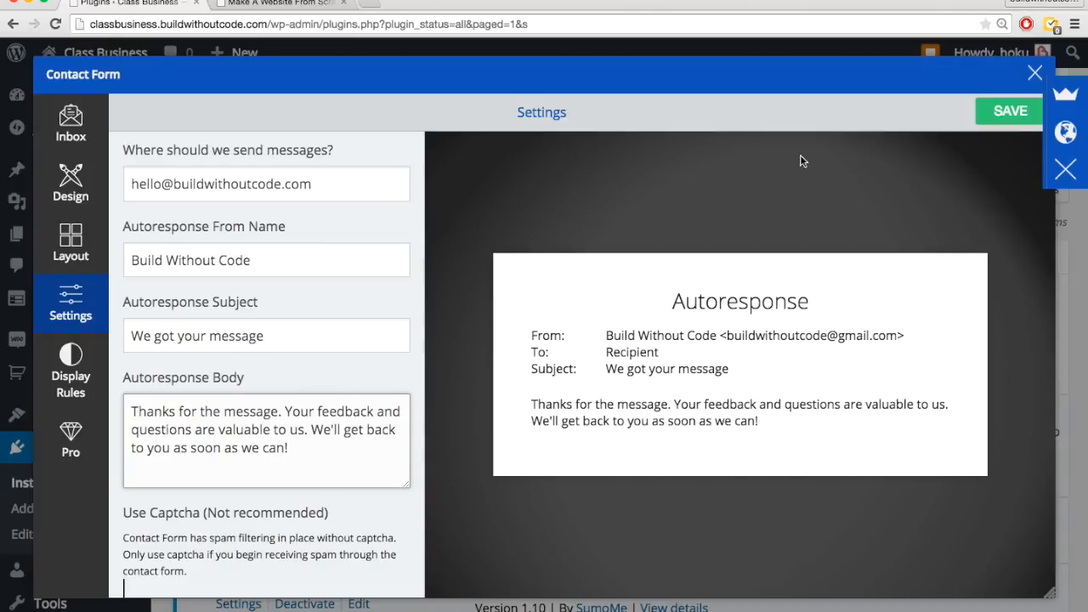
{"action": "left_click", "coordinate": [1008, 110]}
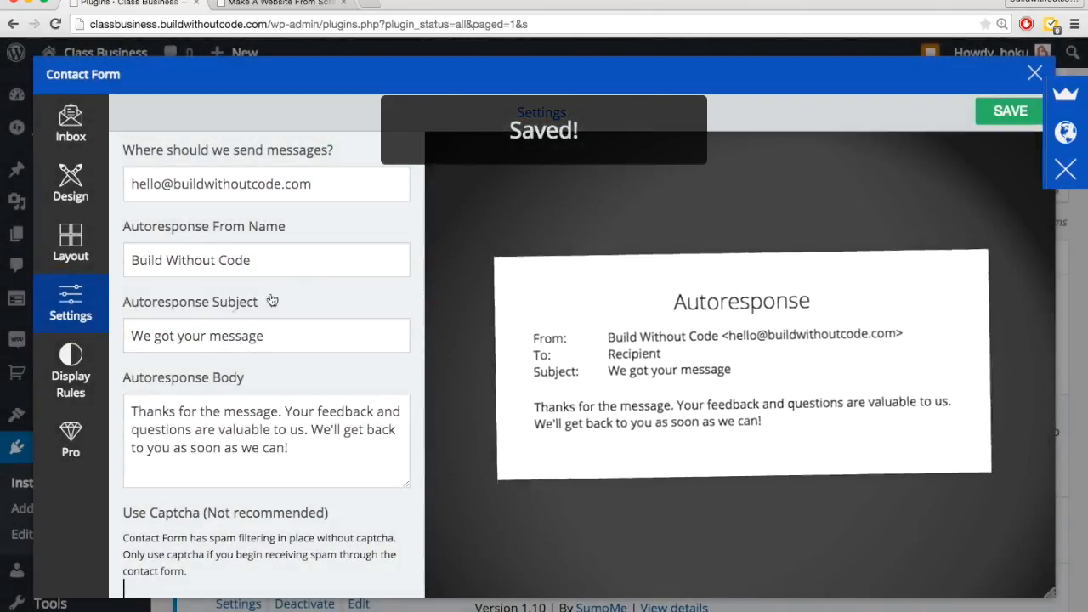
{"action": "left_click", "coordinate": [70, 370]}
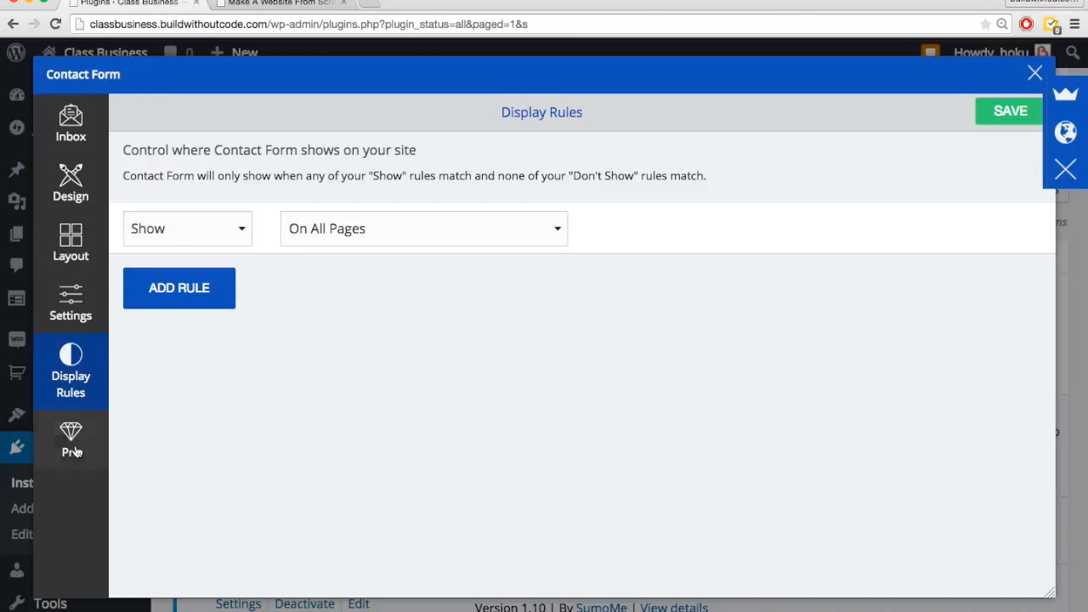
{"action": "left_click", "coordinate": [70, 438]}
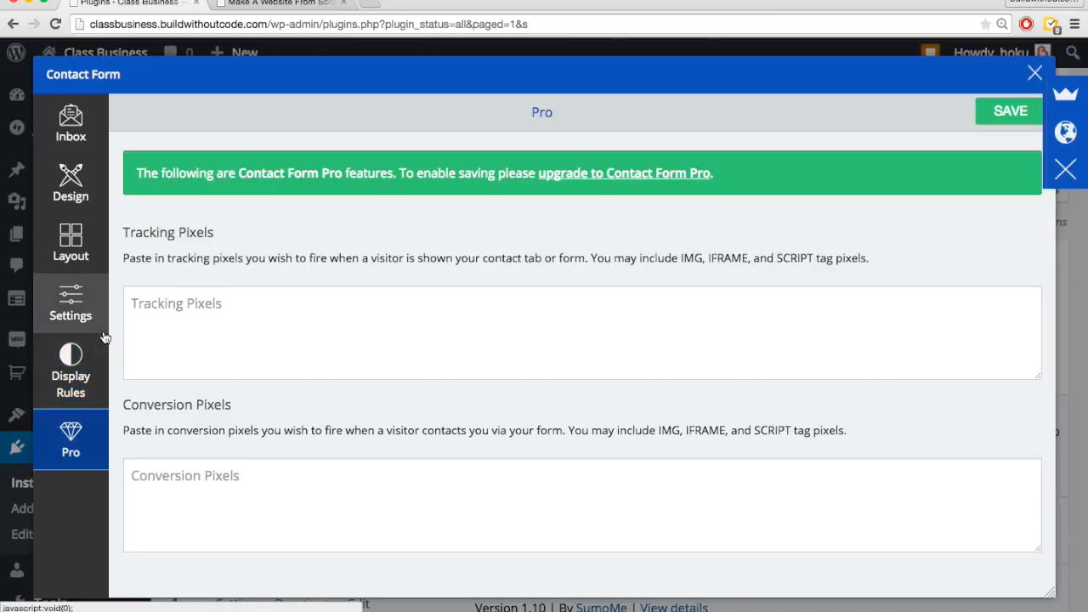
{"action": "mouse_move", "coordinate": [70, 182]}
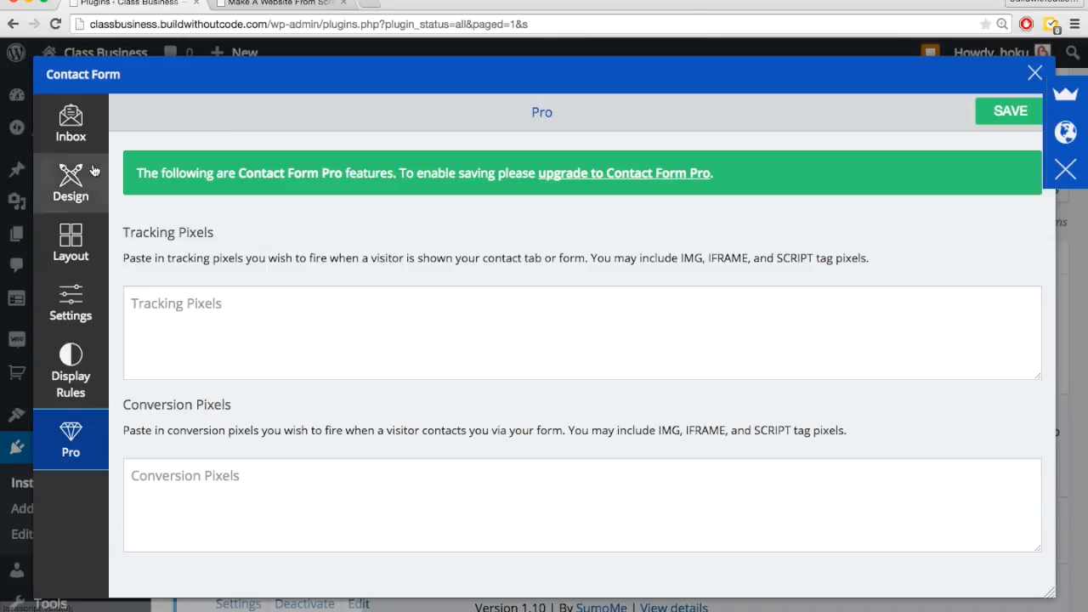
{"action": "mouse_move", "coordinate": [71, 123]}
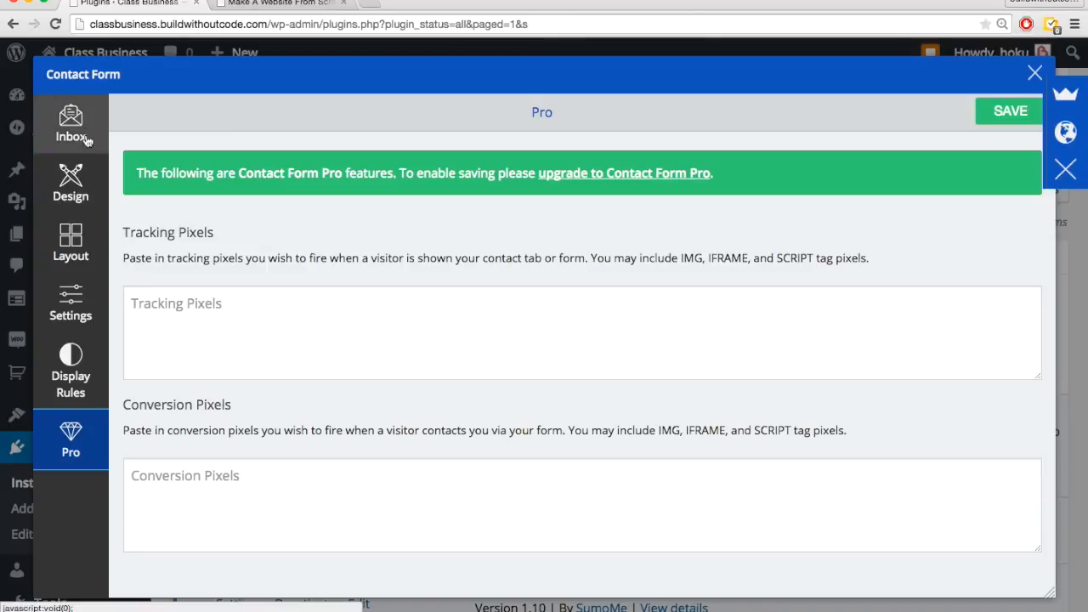
{"action": "left_click", "coordinate": [70, 304]}
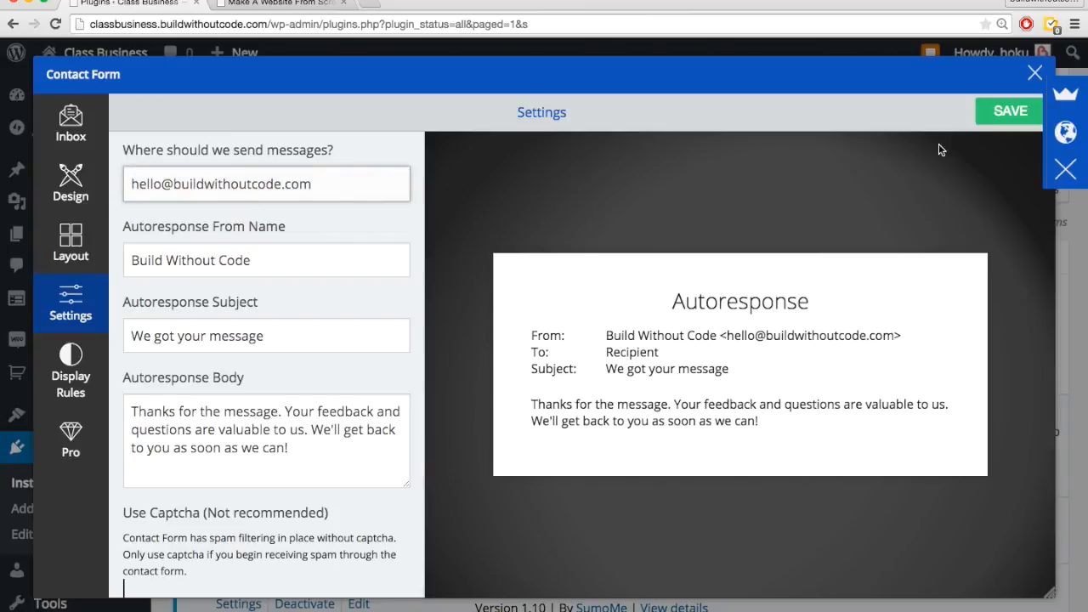
{"action": "mouse_move", "coordinate": [465, 224]}
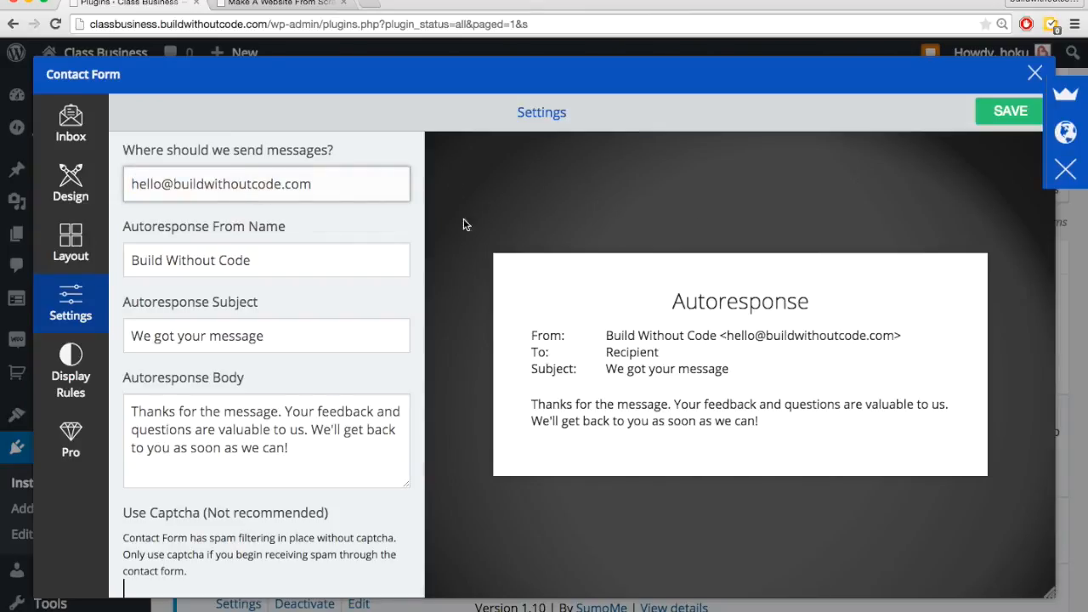
{"action": "mouse_move", "coordinate": [854, 162]}
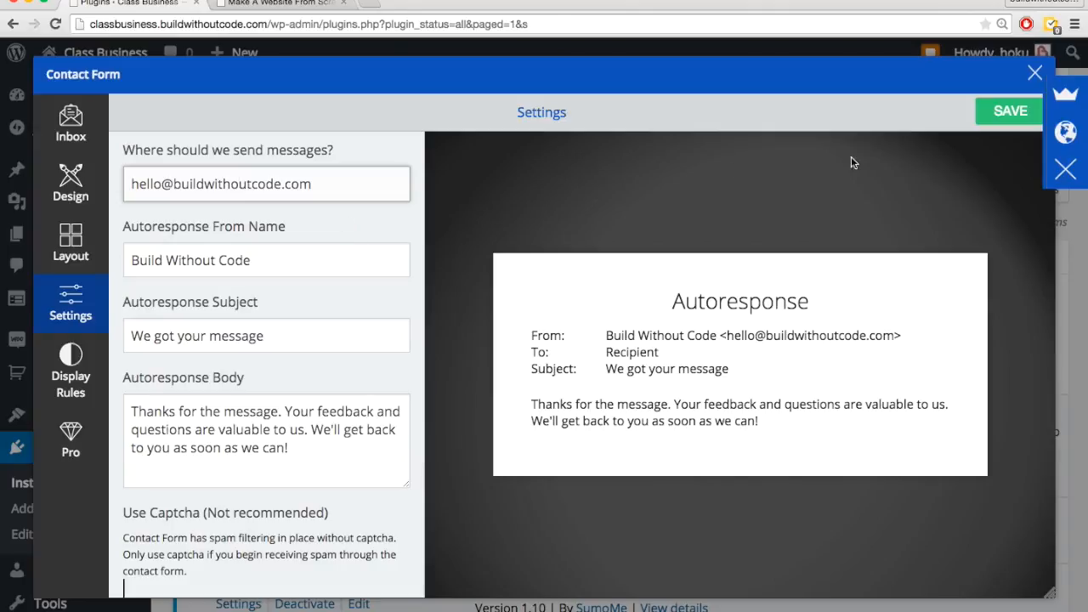
Step: Open the Contact Form Inbox to see the SumoMe Team welcome message
{"action": "left_click", "coordinate": [71, 123]}
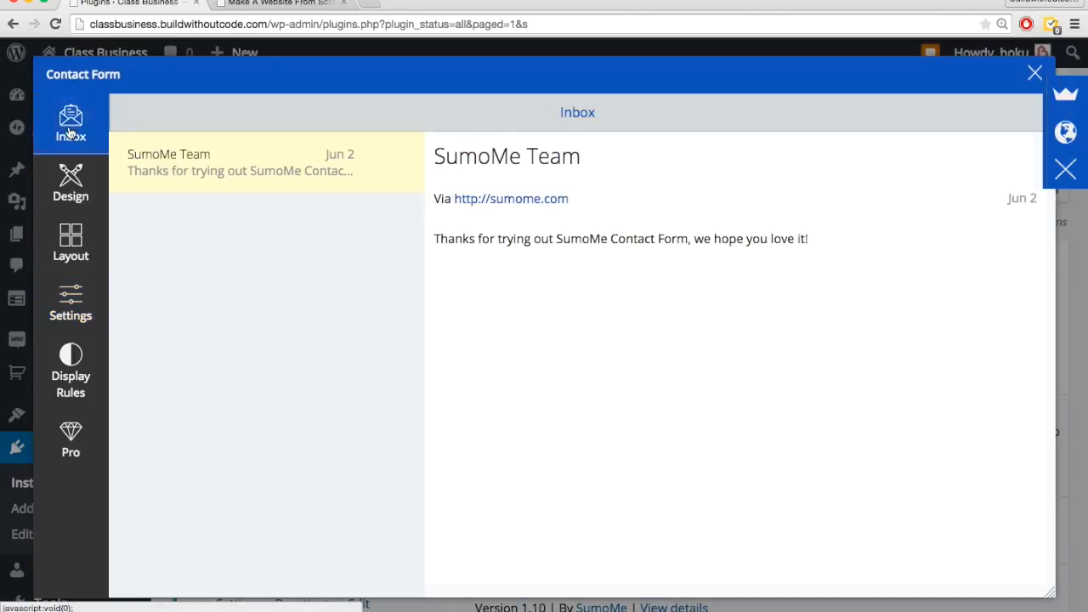
{"action": "mouse_move", "coordinate": [297, 276]}
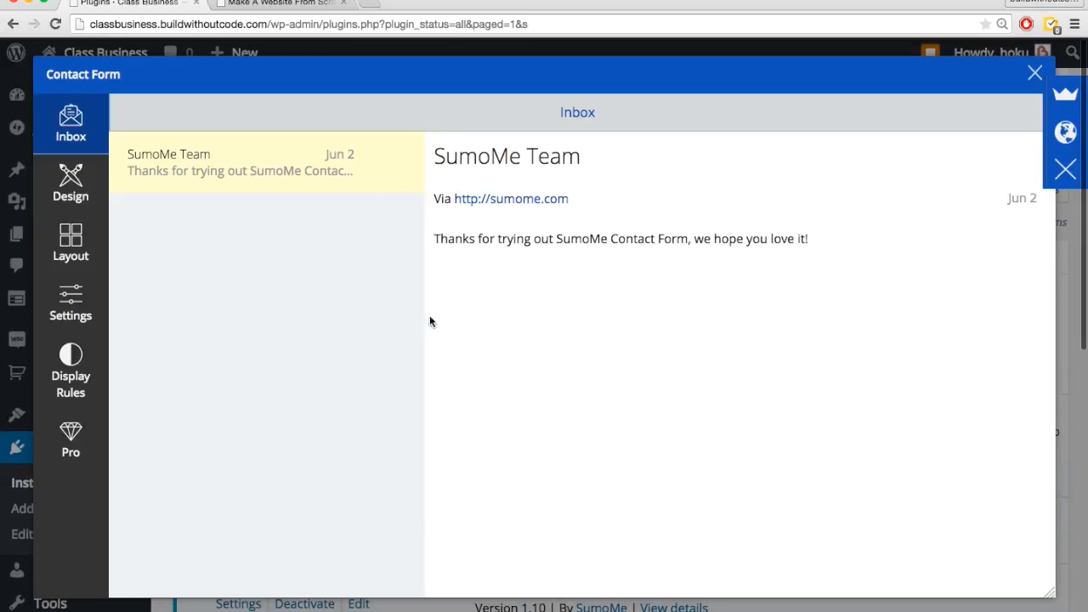
{"action": "mouse_move", "coordinate": [331, 264]}
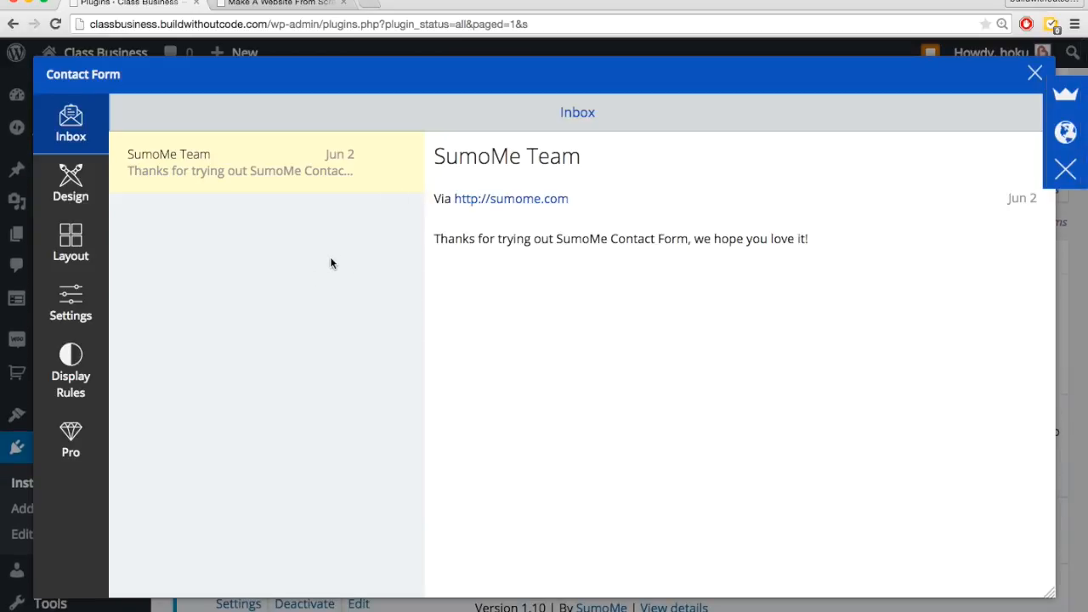